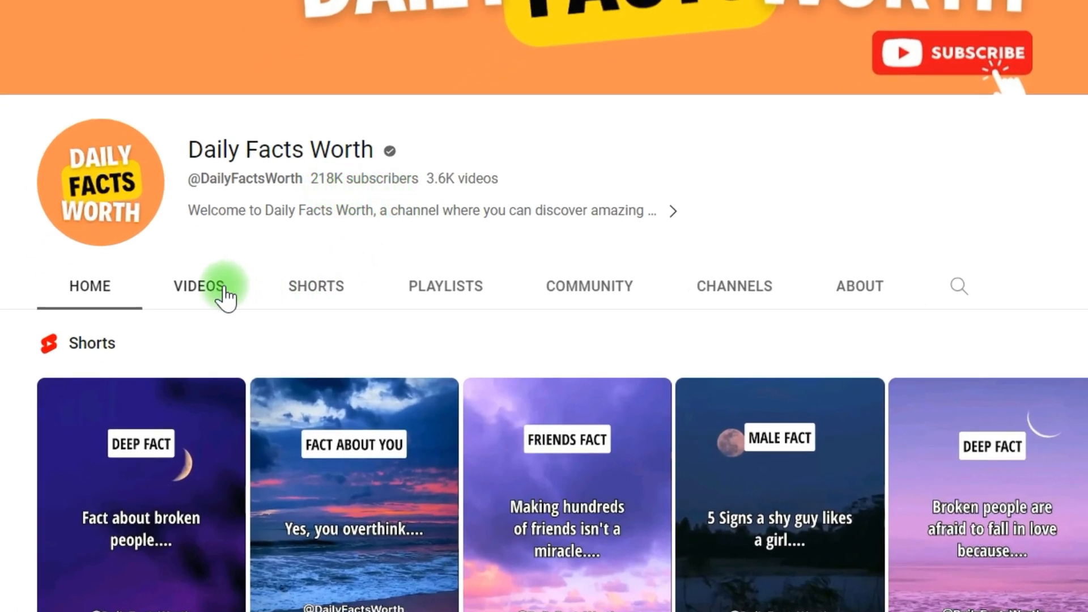
Open the Daily Facts Worth channel's Shorts tab and scroll through its videos.
{"action": "left_click", "coordinate": [316, 286]}
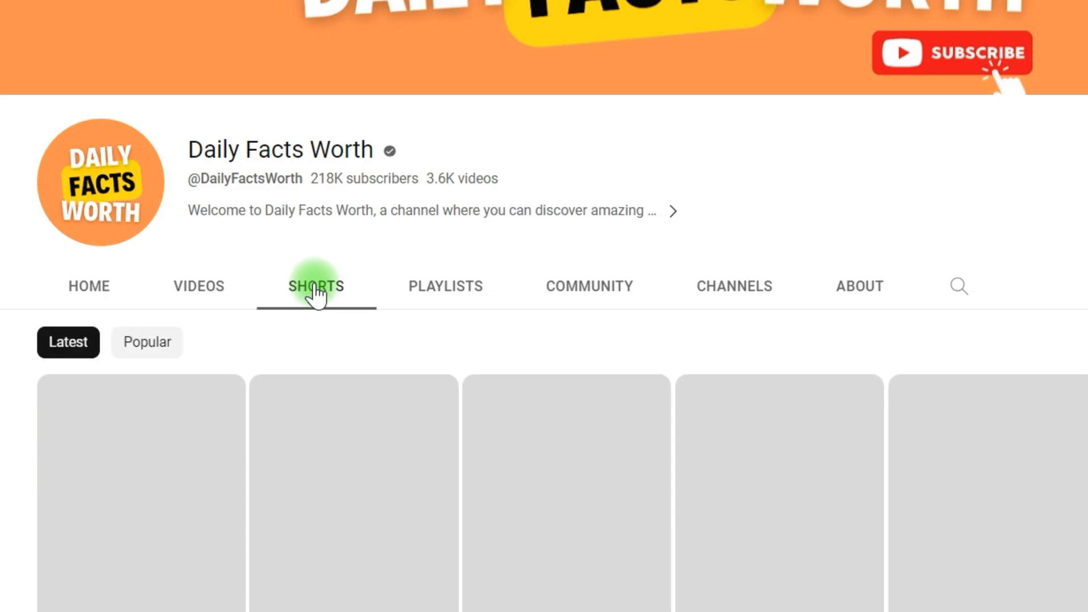
{"action": "scroll", "scroll_direction": "down", "scroll_amount": 3}
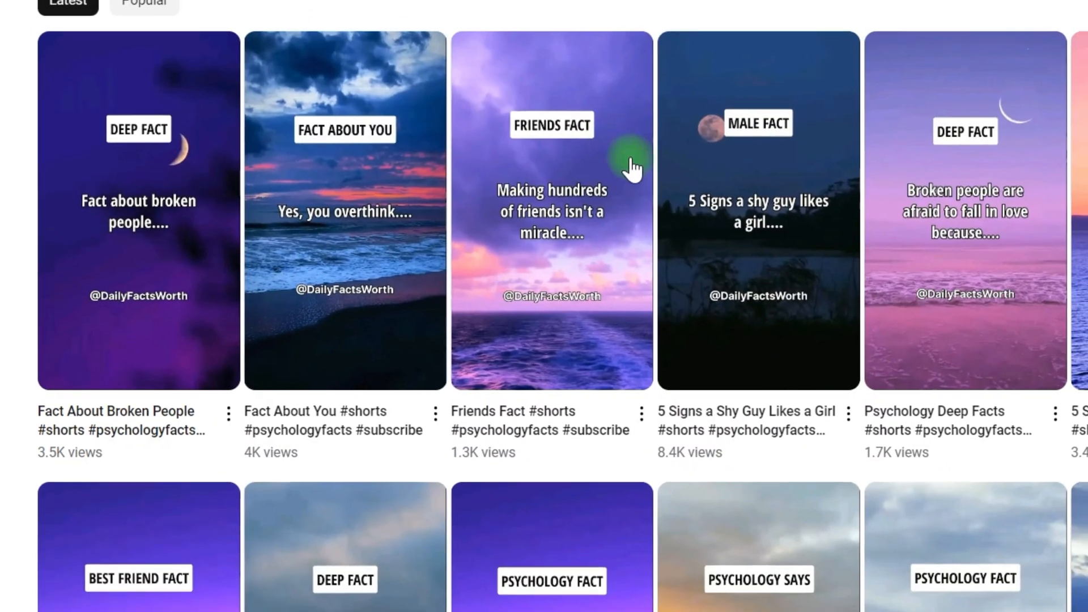
{"action": "scroll", "scroll_direction": "down", "scroll_amount": 3}
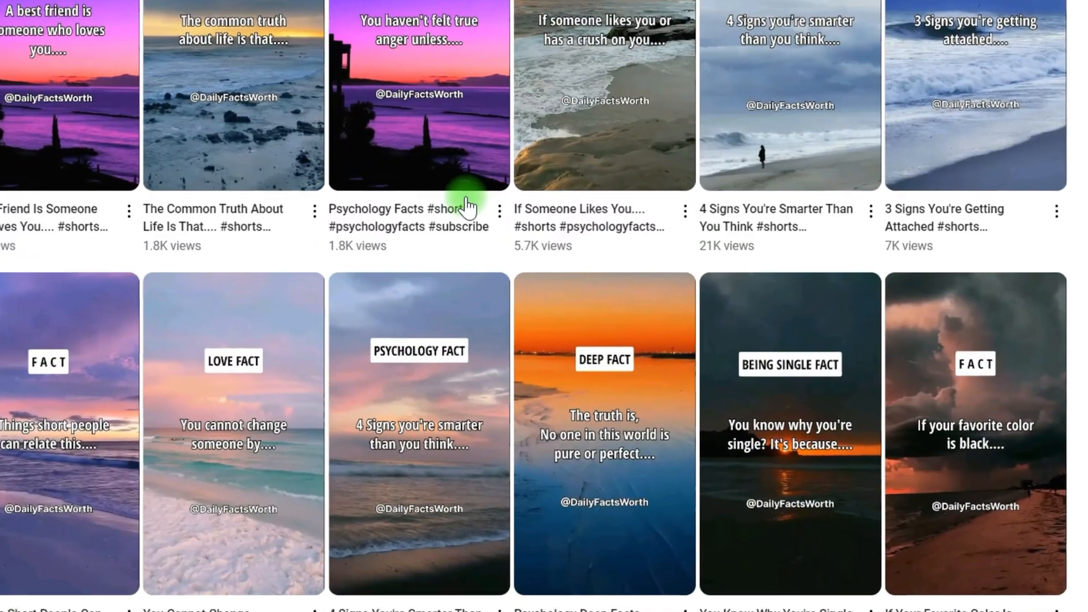
{"action": "scroll", "scroll_direction": "down", "scroll_amount": 3}
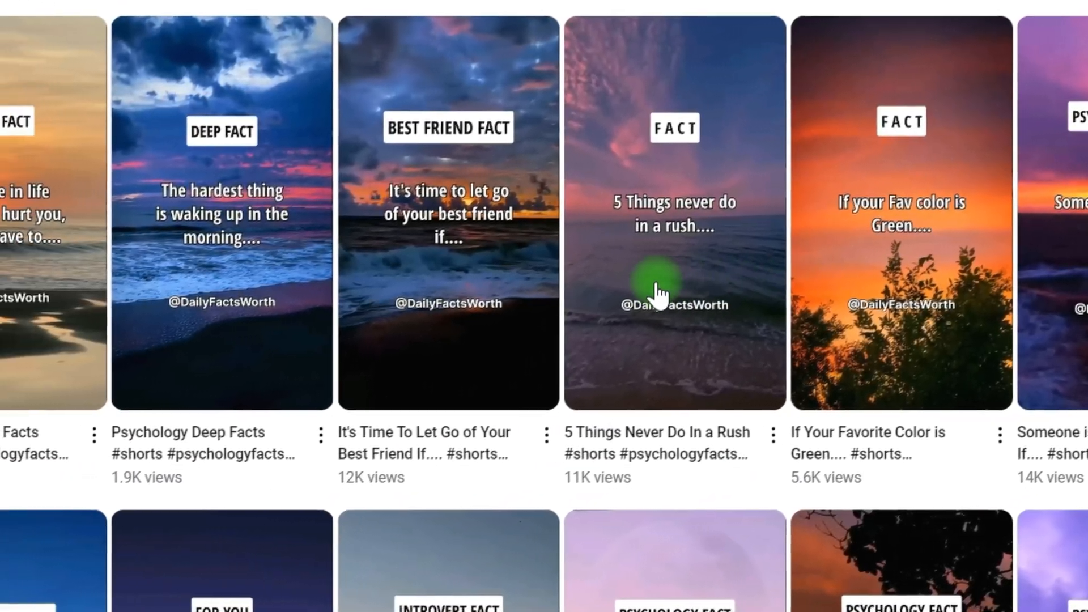
{"action": "scroll", "scroll_direction": "down", "scroll_amount": 3}
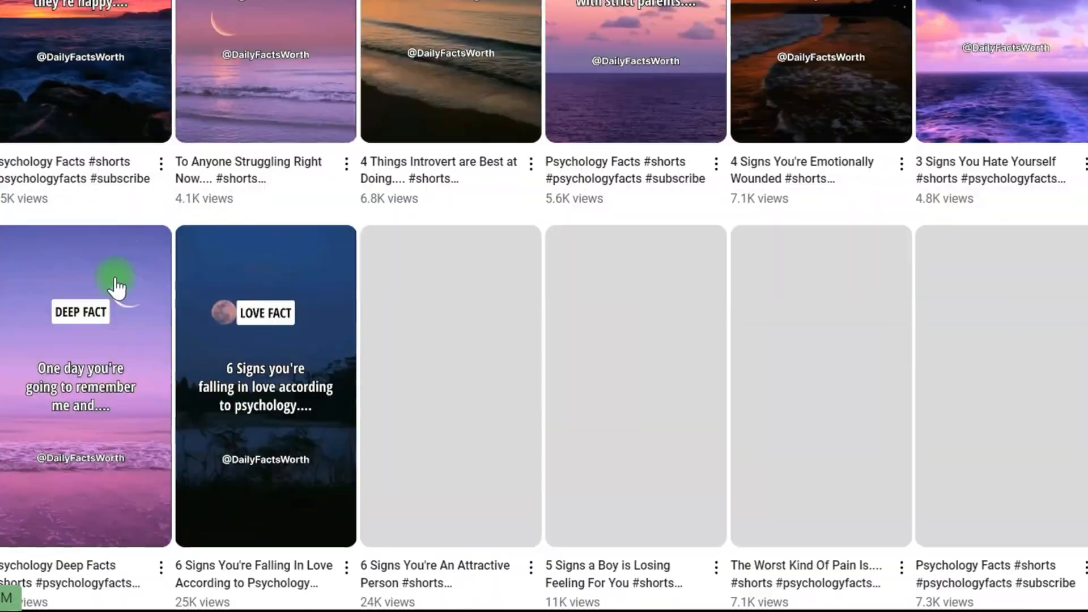
{"action": "scroll", "scroll_direction": "down", "scroll_amount": 3}
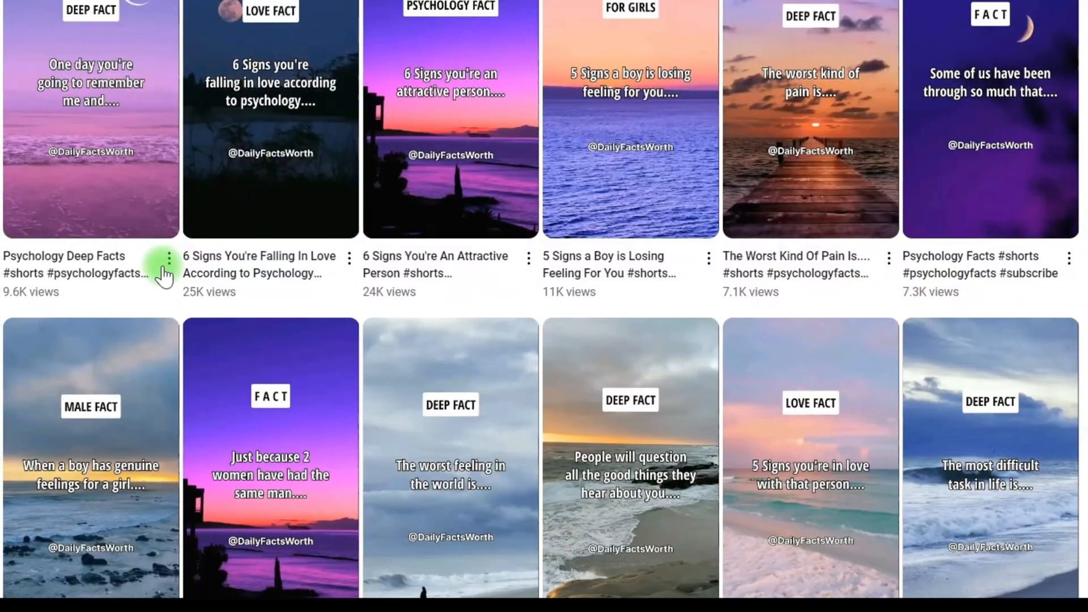
{"action": "scroll", "scroll_direction": "down", "scroll_amount": 3}
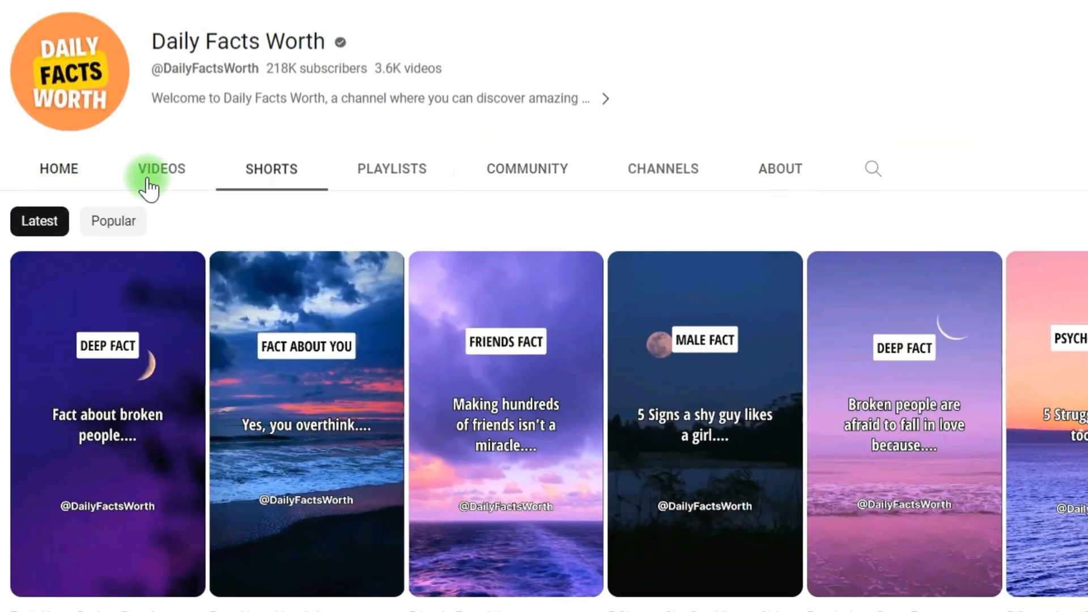
Sort the channel's Shorts by Popular and scroll the multi-million-view results.
{"action": "left_click", "coordinate": [113, 221]}
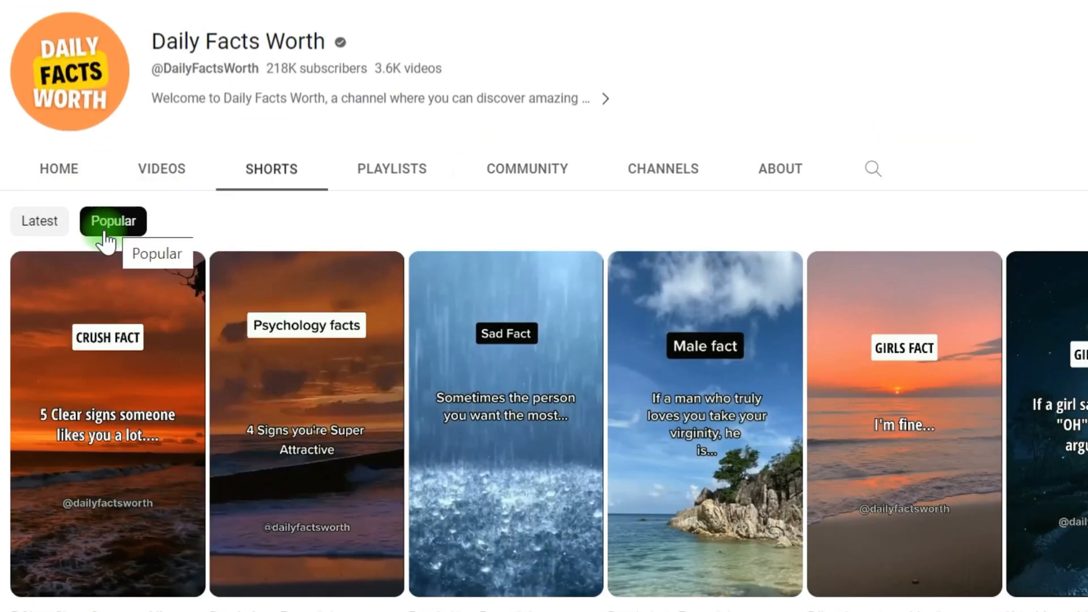
{"action": "left_click", "coordinate": [306, 423]}
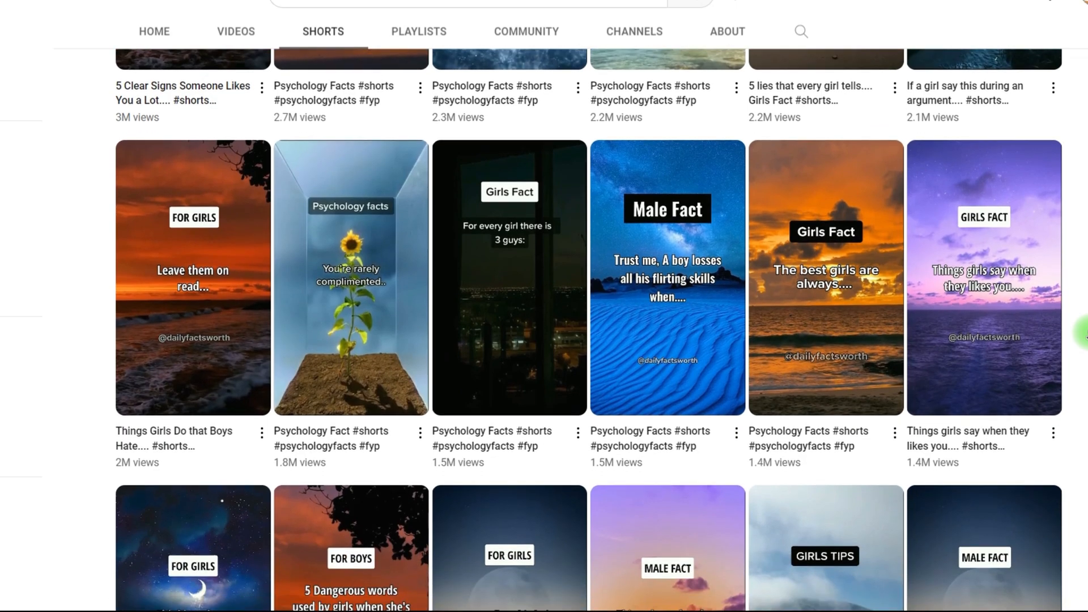
{"action": "scroll", "scroll_direction": "down", "scroll_amount": 3}
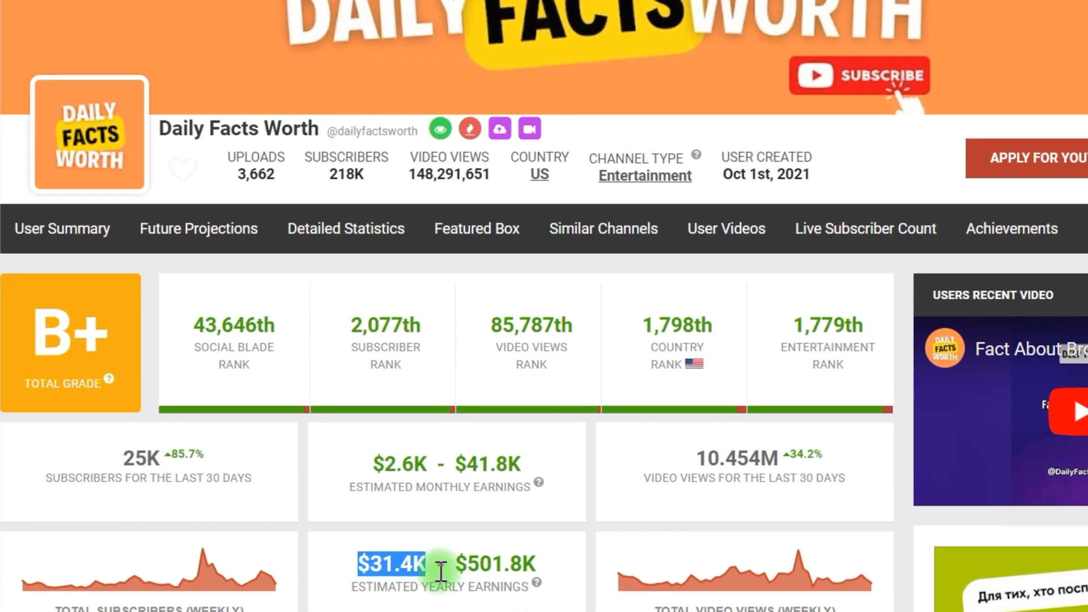
Scroll Social Blade's Daily Facts Worth stats down to the monthly and yearly earnings estimates.
{"action": "scroll", "scroll_direction": "down", "scroll_amount": 3}
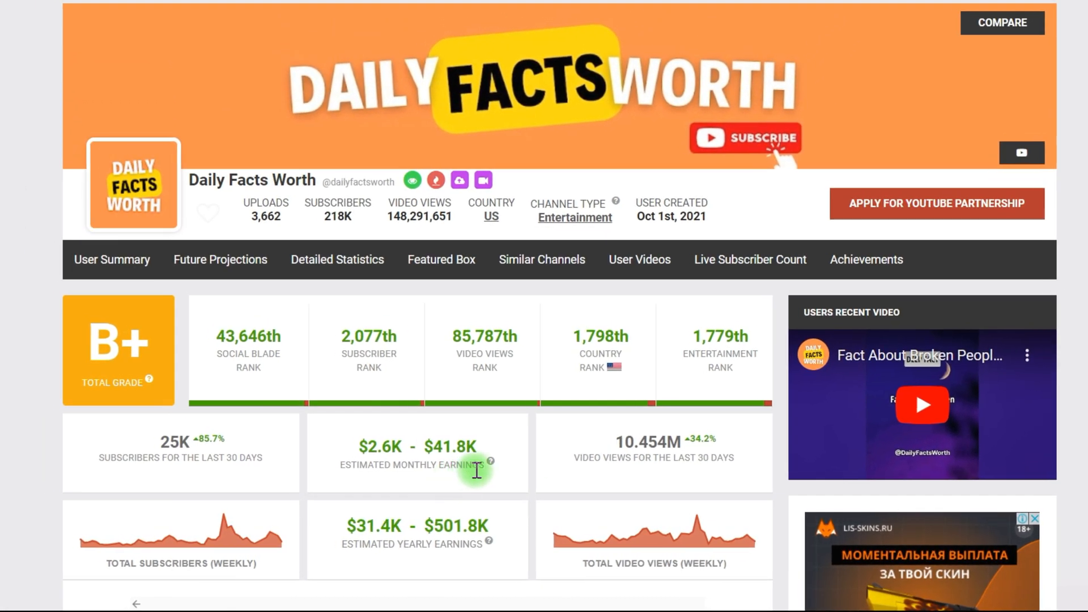
{"action": "mouse_move", "coordinate": [519, 125]}
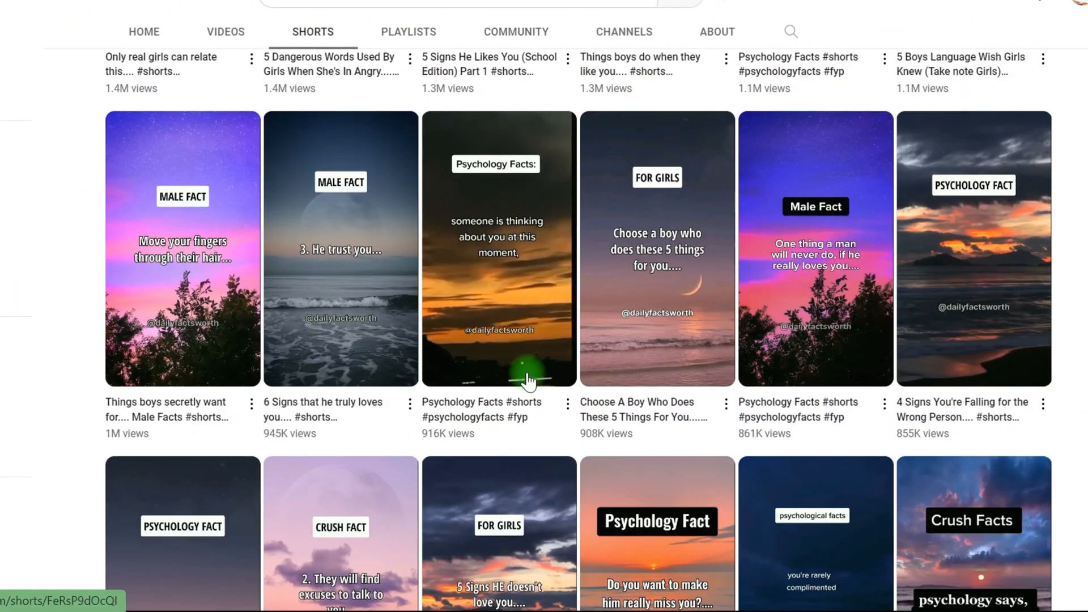
{"action": "scroll", "scroll_direction": "down", "scroll_amount": 3}
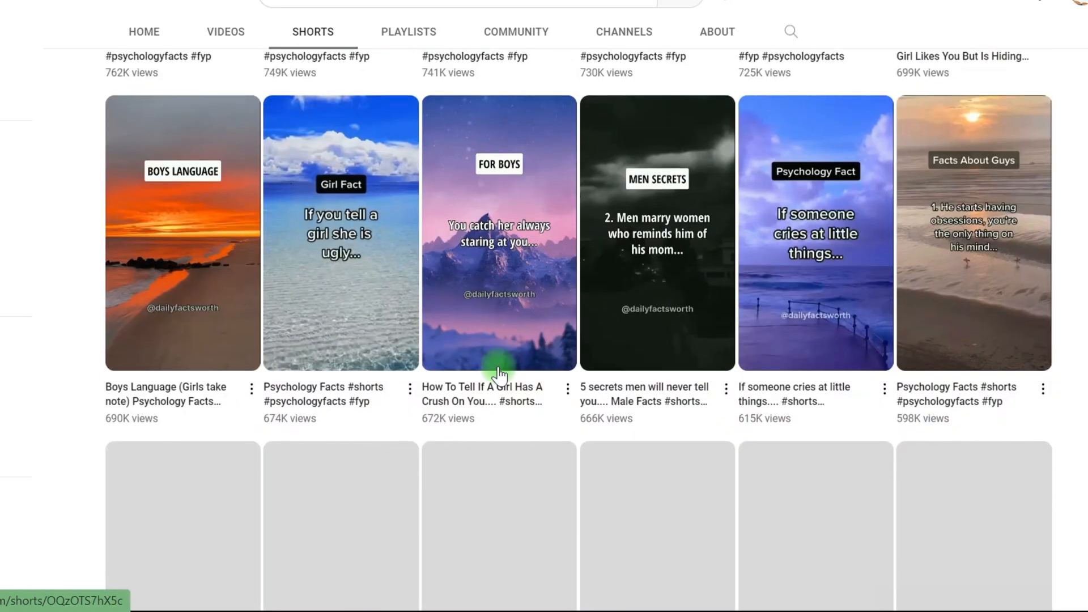
{"action": "scroll", "scroll_direction": "down", "scroll_amount": 3}
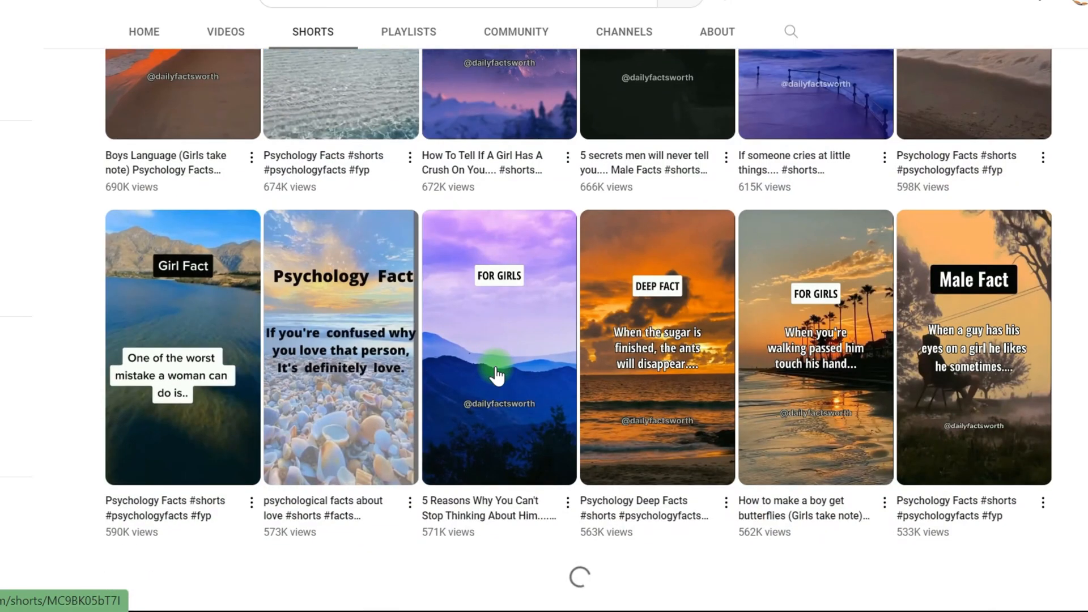
{"action": "scroll", "scroll_direction": "down", "scroll_amount": 3}
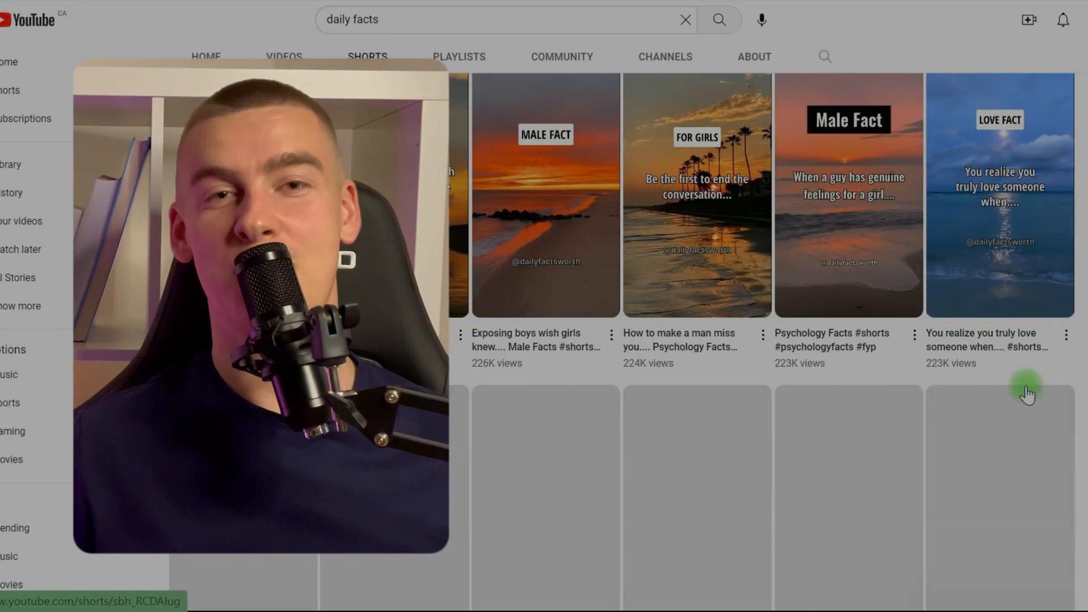
{"action": "scroll", "scroll_direction": "down", "scroll_amount": 3}
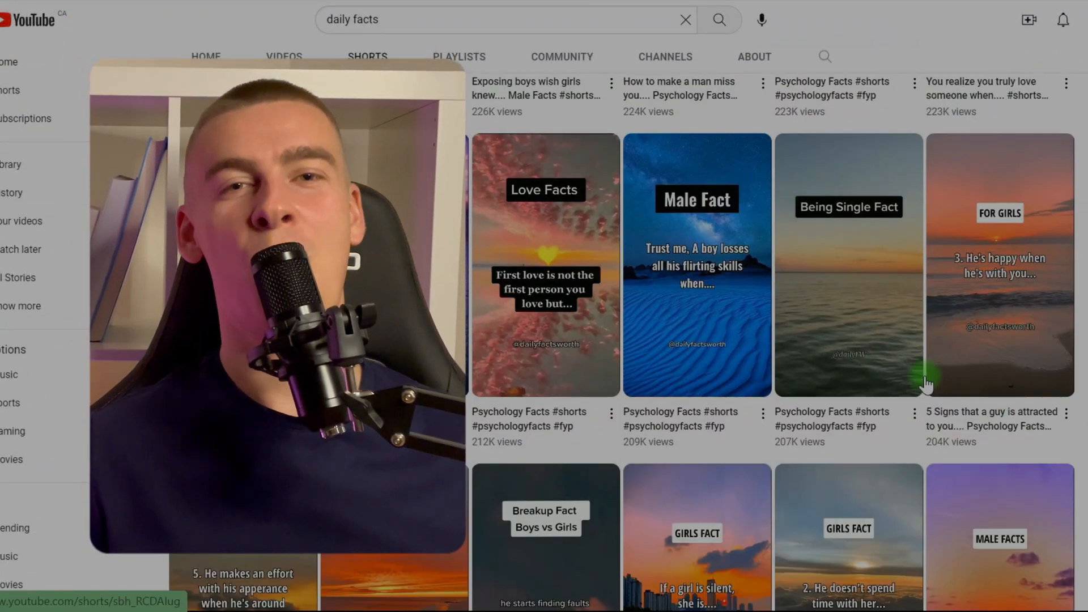
{"action": "scroll", "scroll_direction": "down", "scroll_amount": 3}
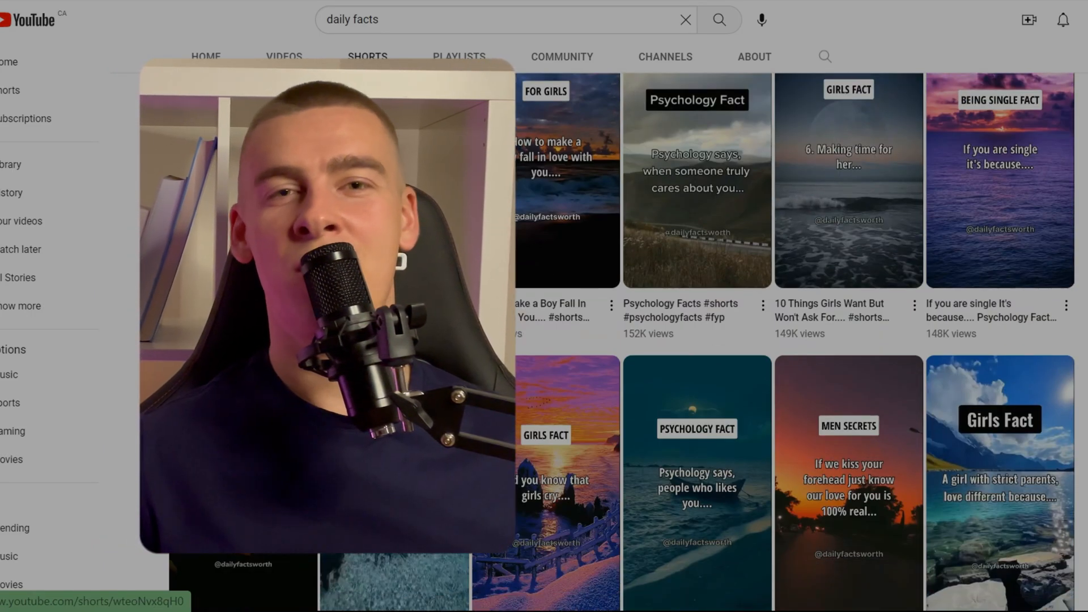
{"action": "scroll", "scroll_direction": "down", "scroll_amount": 3}
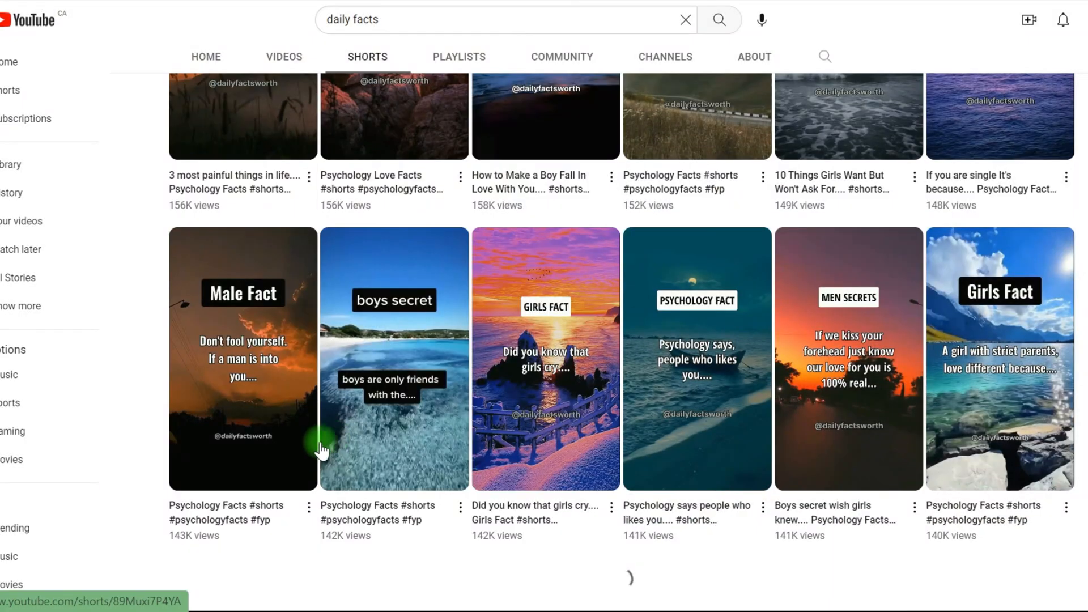
{"action": "scroll", "scroll_direction": "down", "scroll_amount": 3}
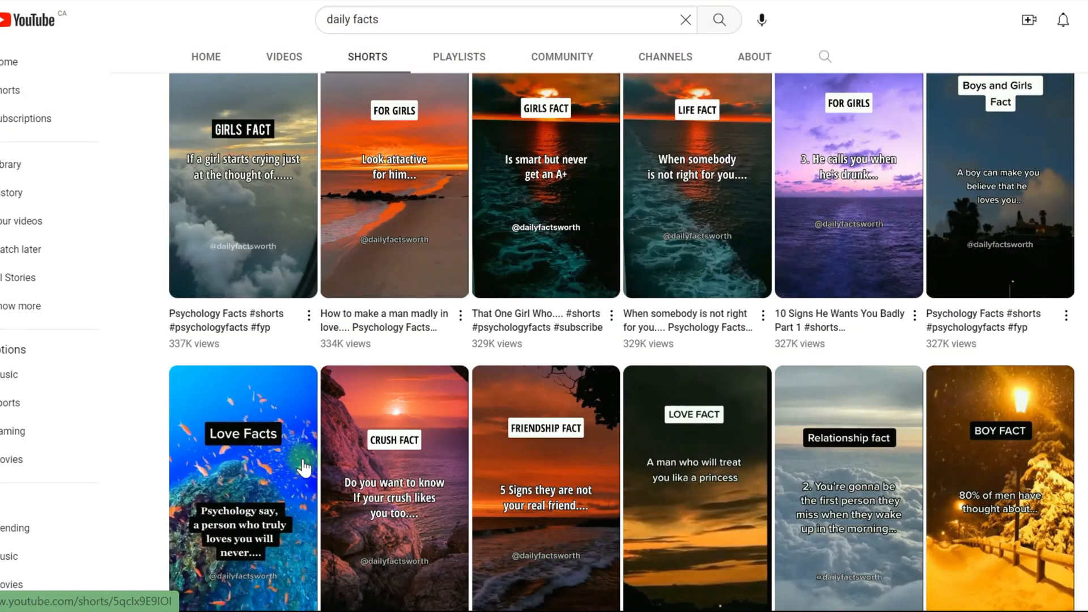
{"action": "scroll", "scroll_direction": "down", "scroll_amount": 3}
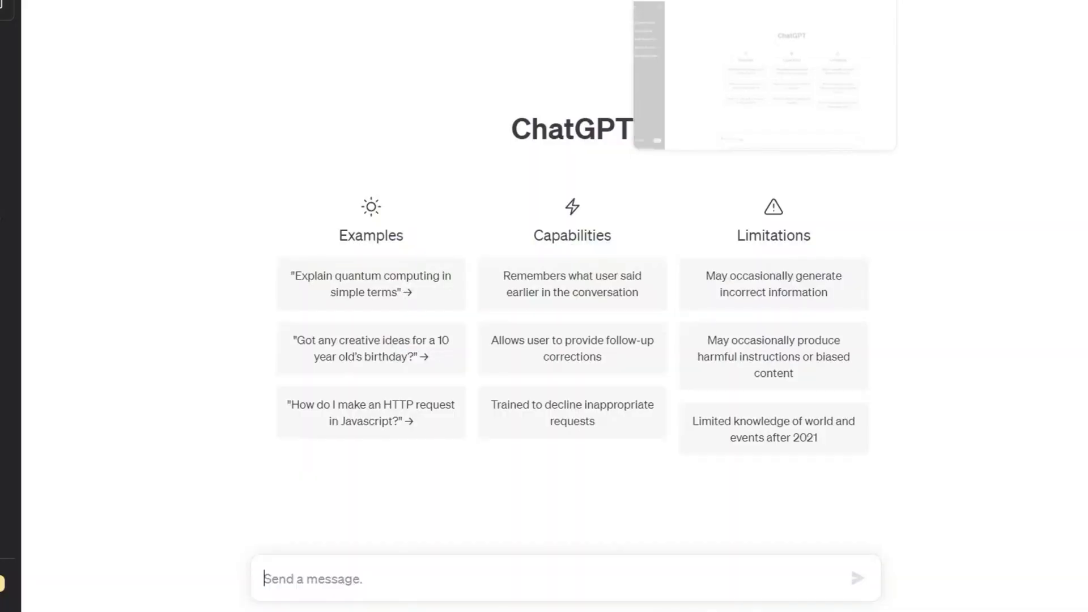
Write and send a prompt asking for 30 text-only Shorts channel ideas, citing Guy Facts.
{"action": "double_click", "coordinate": [571, 129]}
{"action": "type", "text": "Give me 30 examples of short from YouTube channels you can start that. which only require text."}
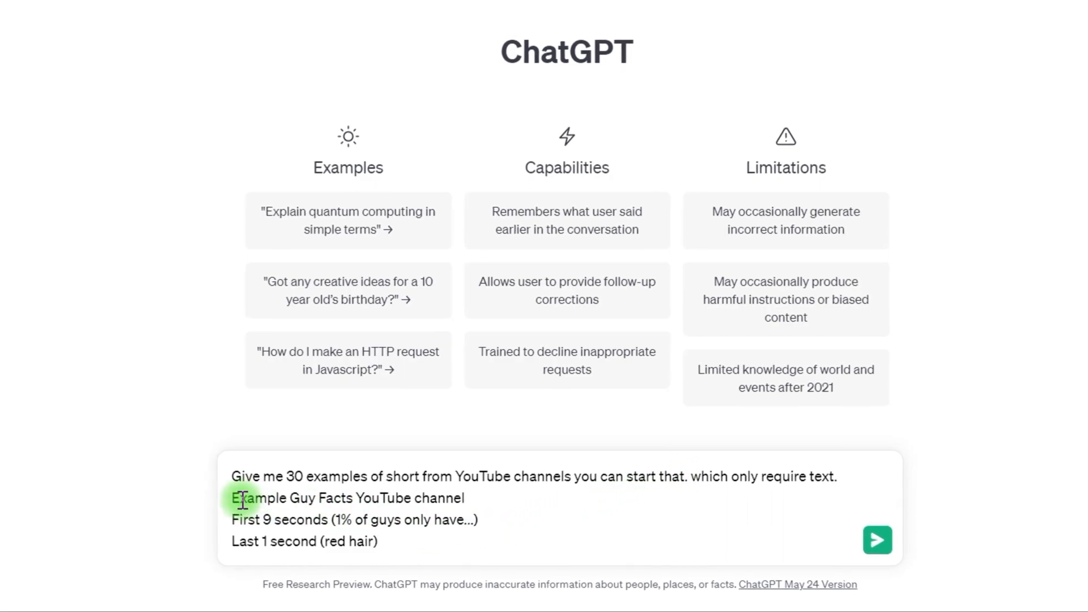
{"action": "left_click_drag", "start_coordinate": [233, 497], "coordinate": [378, 541]}
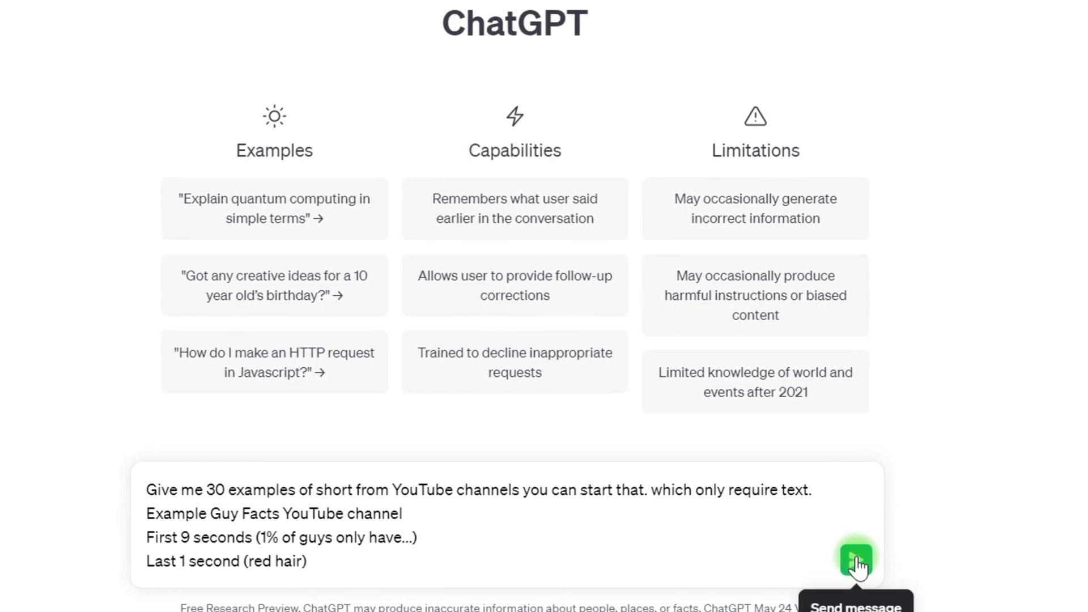
{"action": "left_click", "coordinate": [855, 558]}
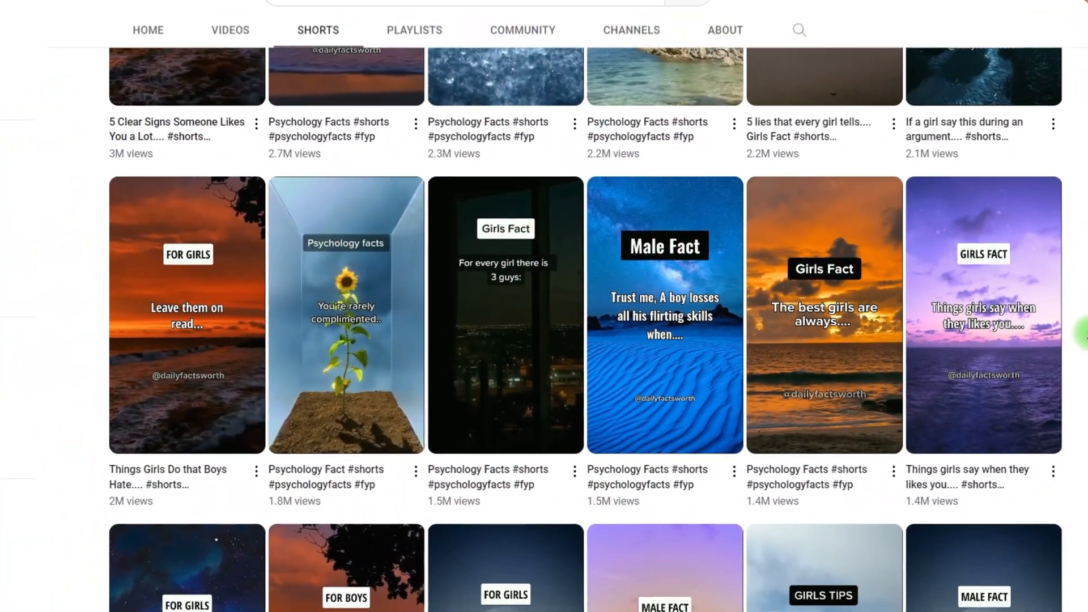
Read the reply down to idea 26, then continue generating the remaining ideas.
{"action": "scroll", "scroll_direction": "down", "scroll_amount": 3}
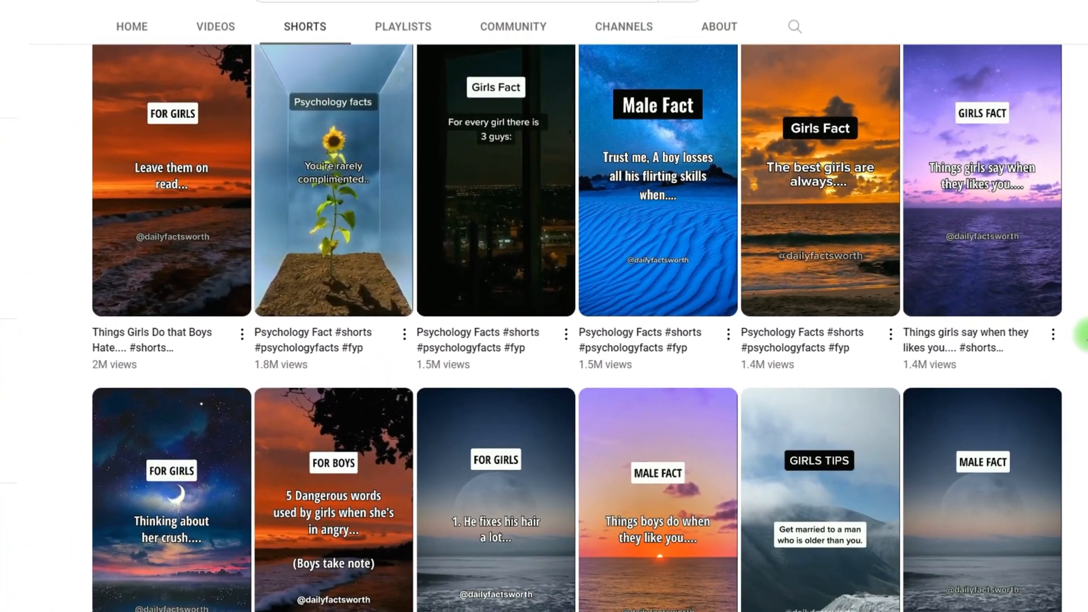
{"action": "scroll", "scroll_direction": "down", "scroll_amount": 3}
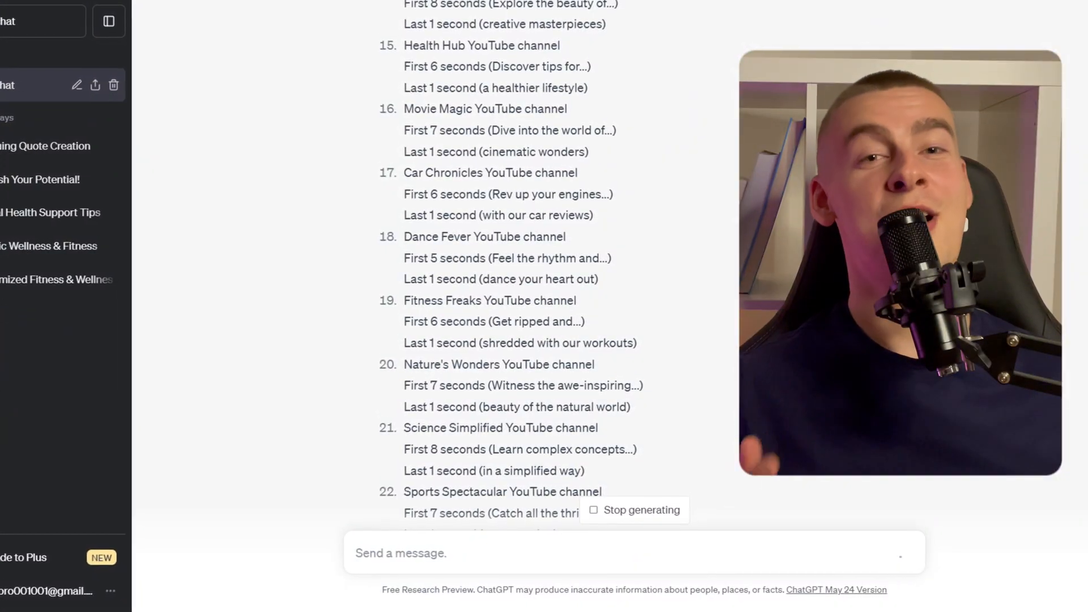
{"action": "scroll", "scroll_direction": "down", "scroll_amount": 3}
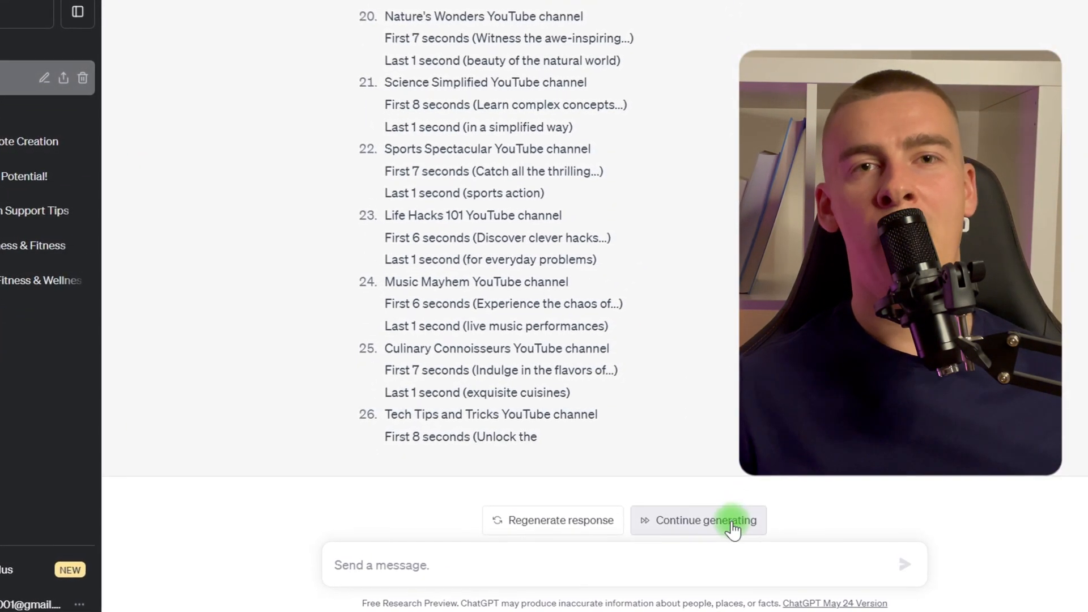
{"action": "left_click", "coordinate": [697, 520]}
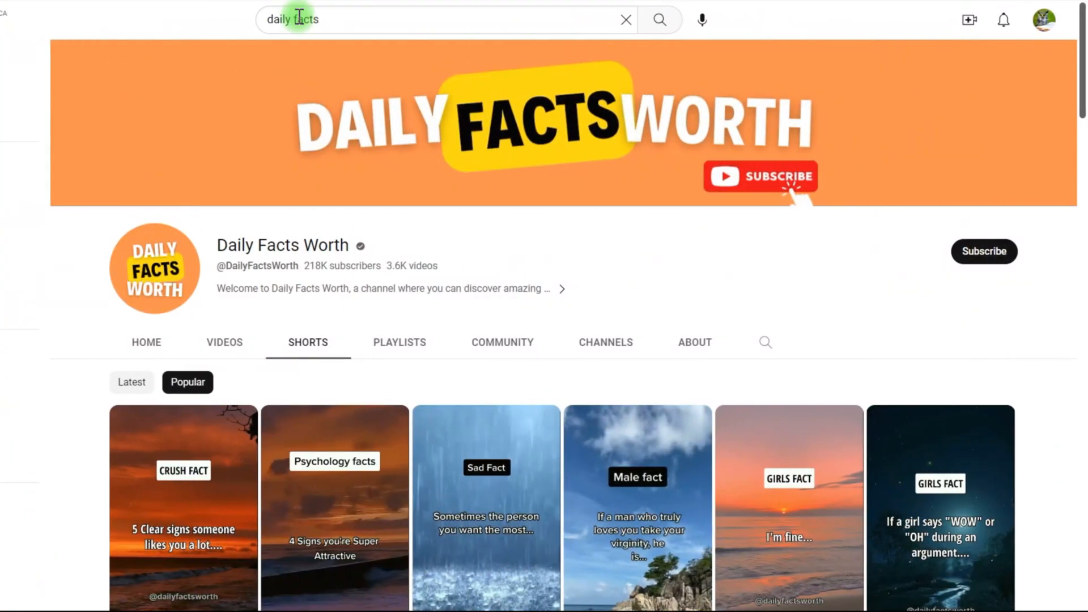
{"action": "type", "text": "top 5 country"}
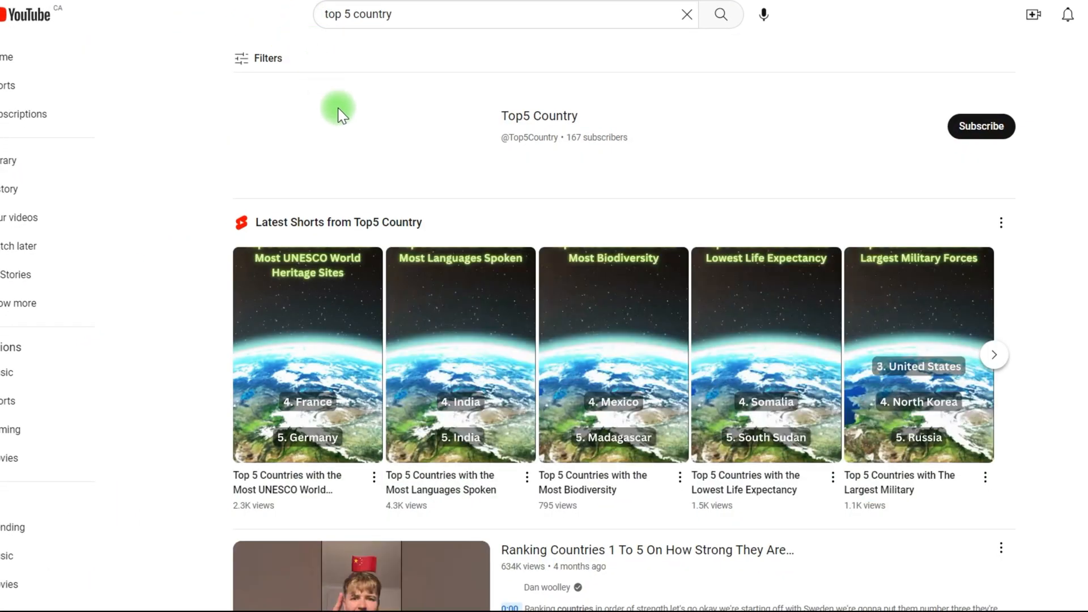
{"action": "scroll", "scroll_direction": "down", "scroll_amount": 3}
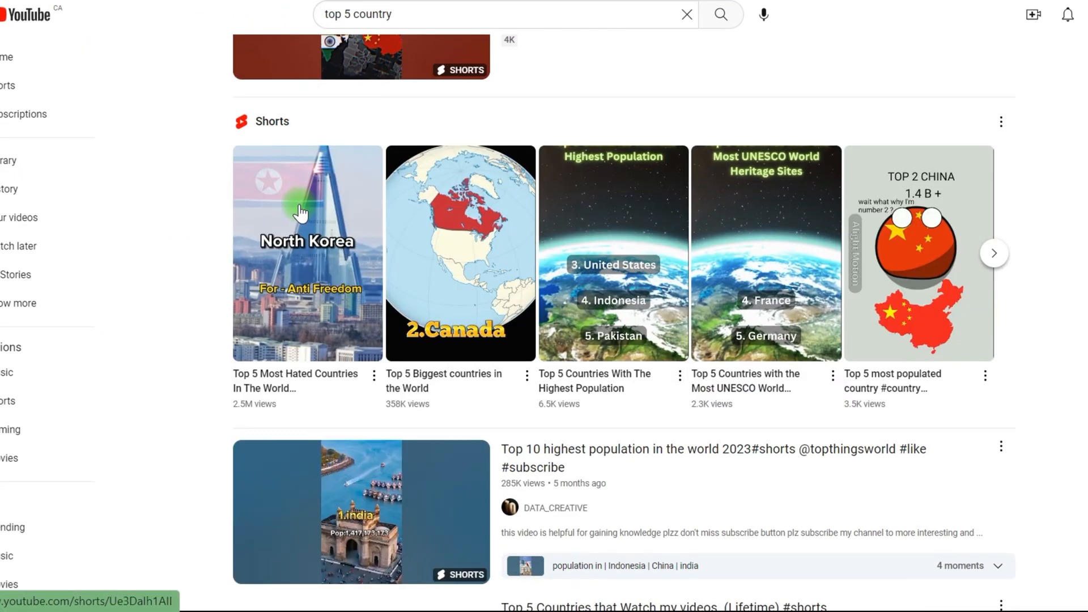
{"action": "scroll", "scroll_direction": "down", "scroll_amount": 3}
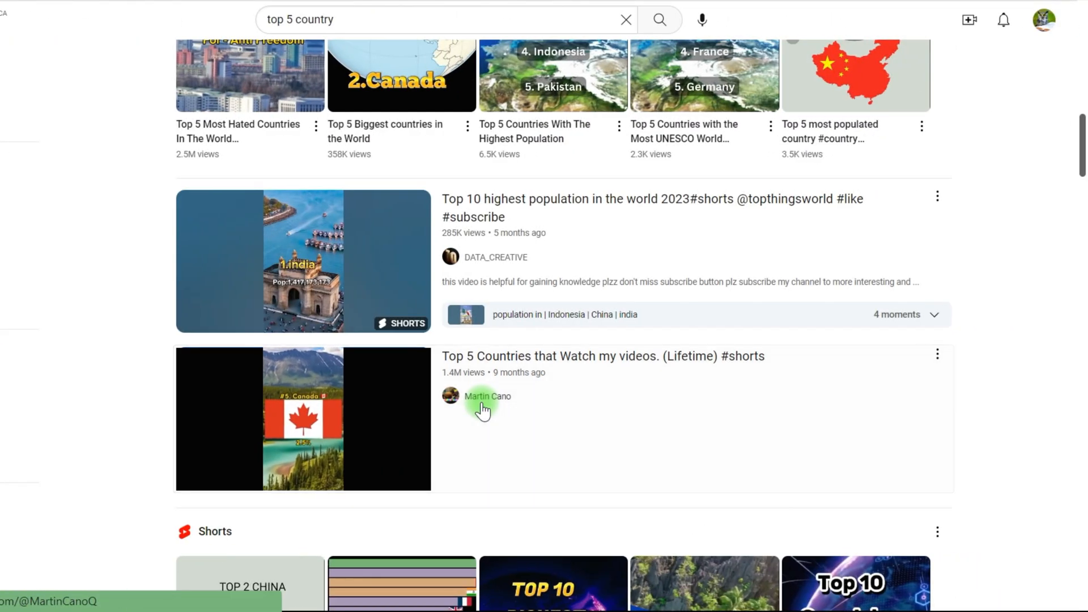
{"action": "left_click", "coordinate": [486, 396]}
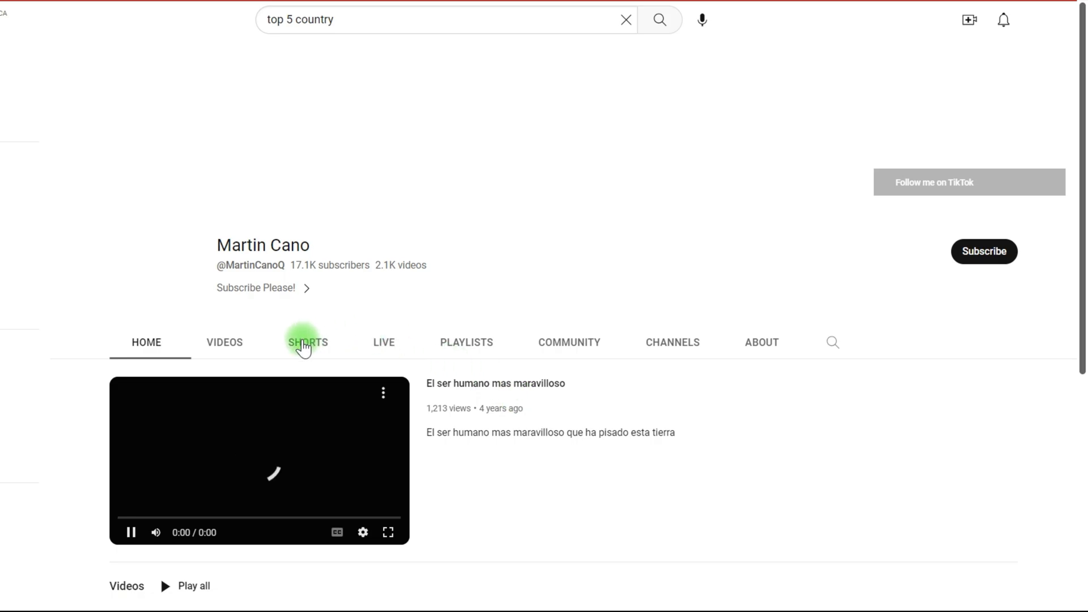
{"action": "left_click", "coordinate": [307, 343]}
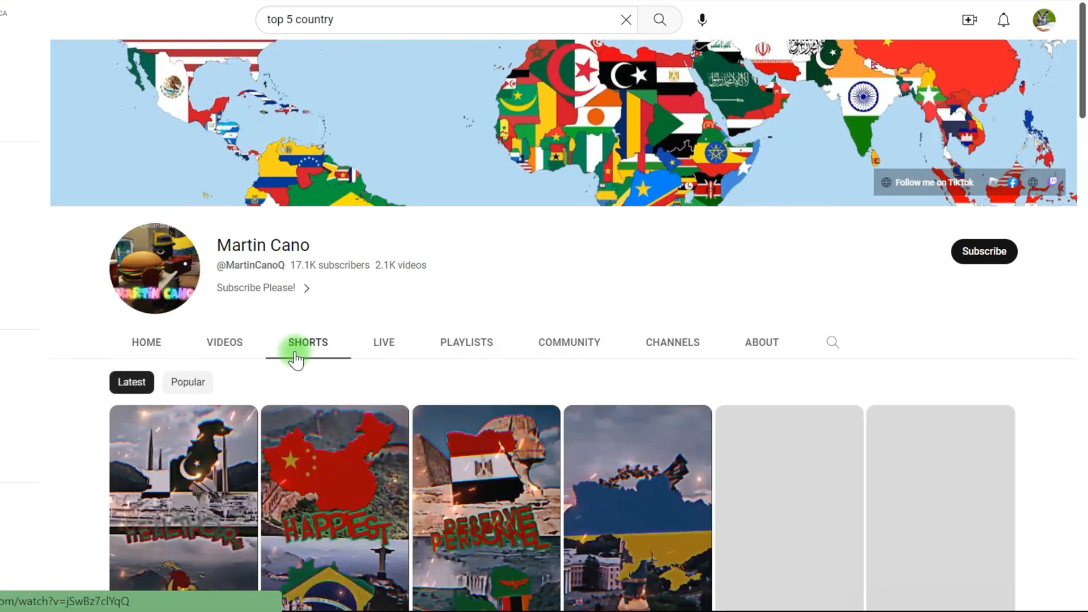
{"action": "scroll", "scroll_direction": "down", "scroll_amount": 3}
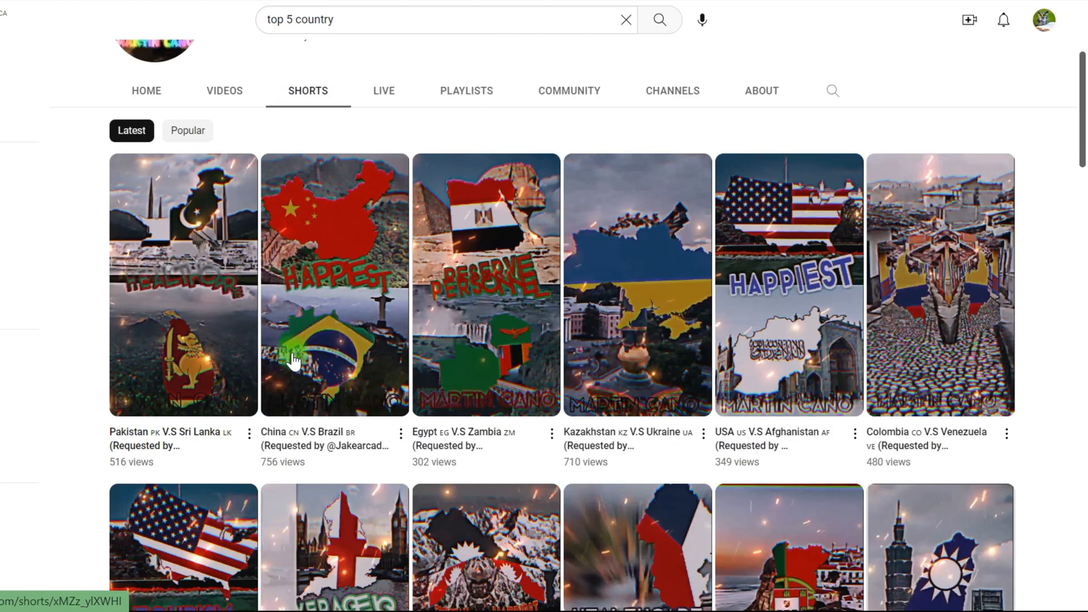
{"action": "scroll", "scroll_direction": "down", "scroll_amount": 3}
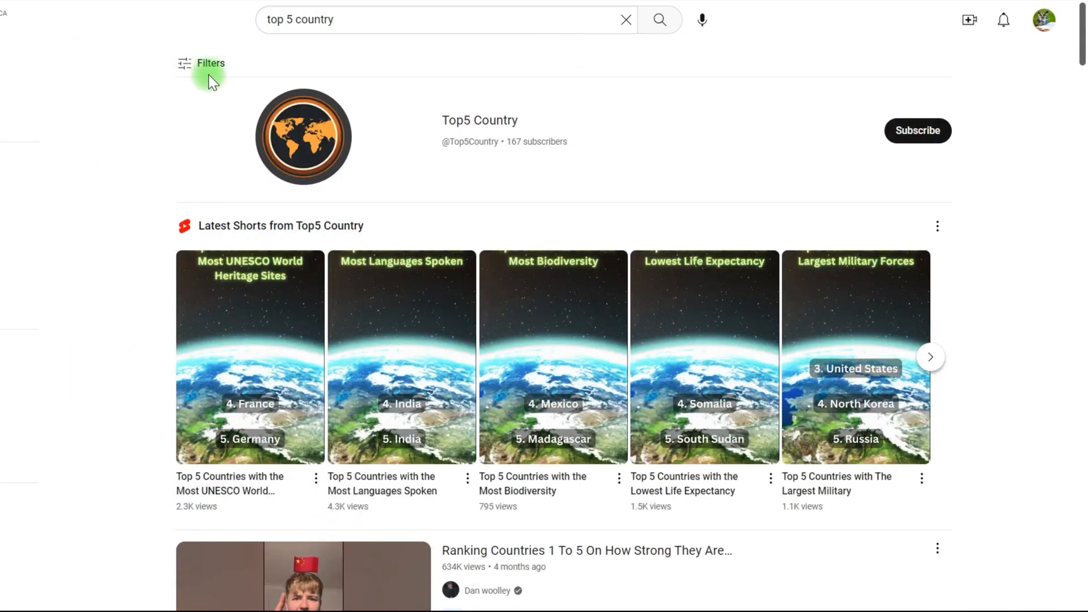
Filter the 'top 5 country' search results to channels only and scroll through them.
{"action": "left_click", "coordinate": [210, 62]}
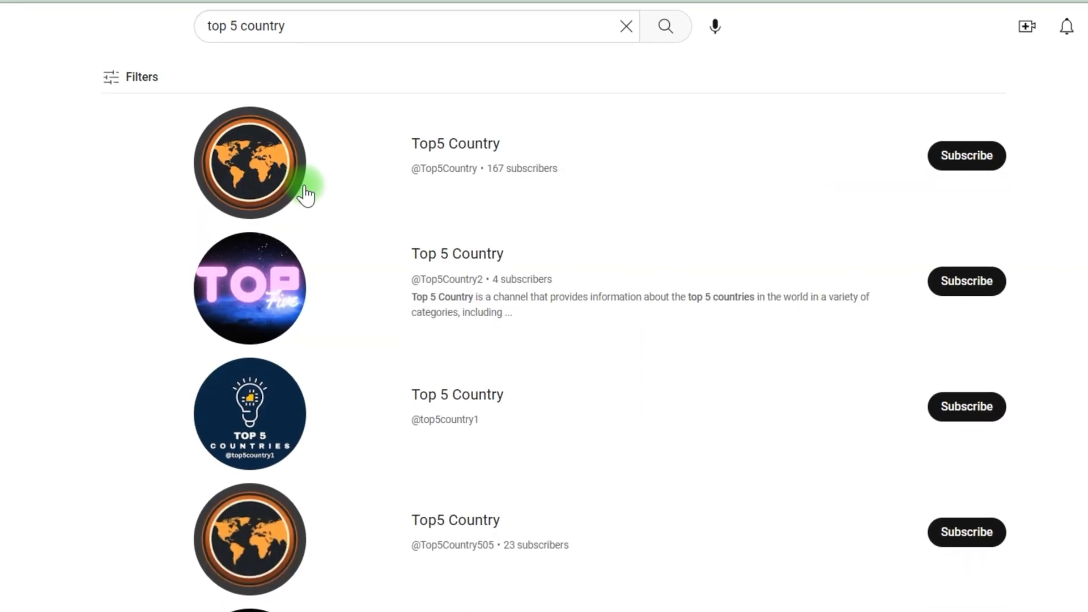
{"action": "scroll", "scroll_direction": "down", "scroll_amount": 3}
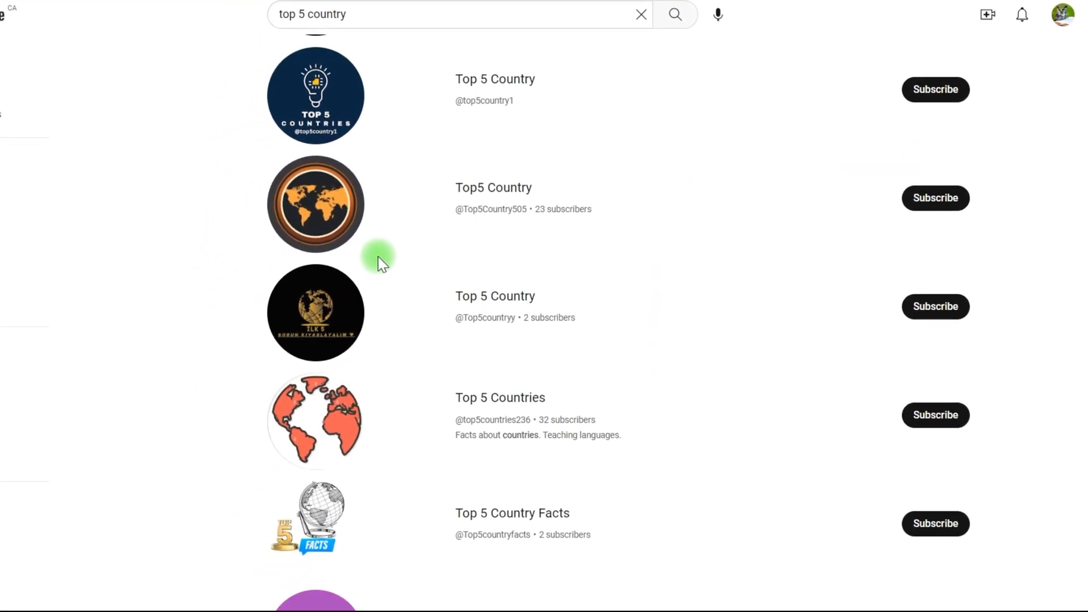
{"action": "scroll", "scroll_direction": "down", "scroll_amount": 3}
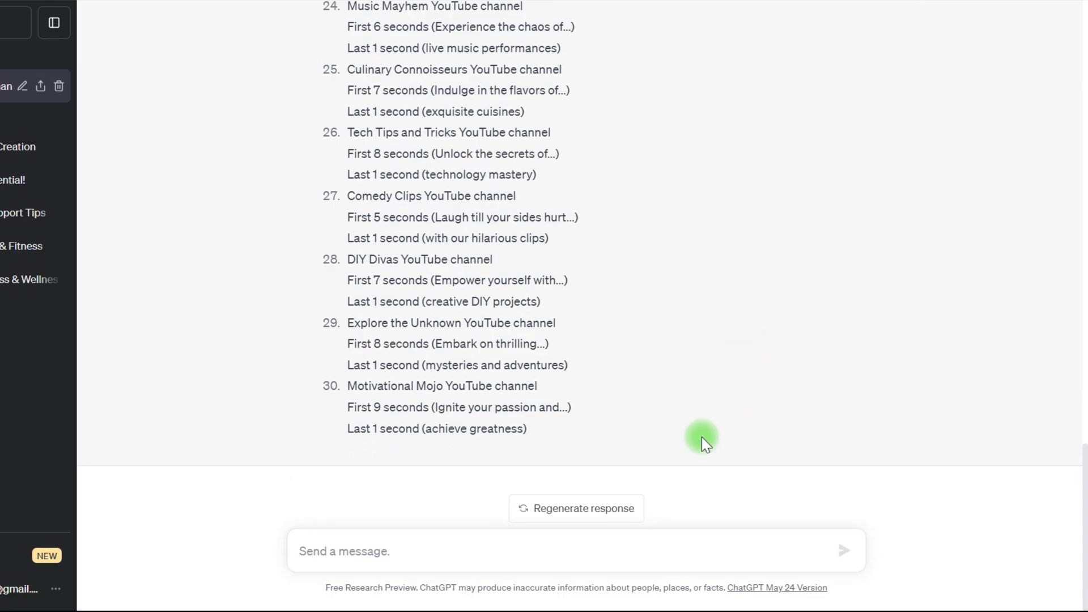
Ask ChatGPT for 50 YouTube channel ideas based on the top 5 countries as a chart.
{"action": "left_click", "coordinate": [543, 550]}
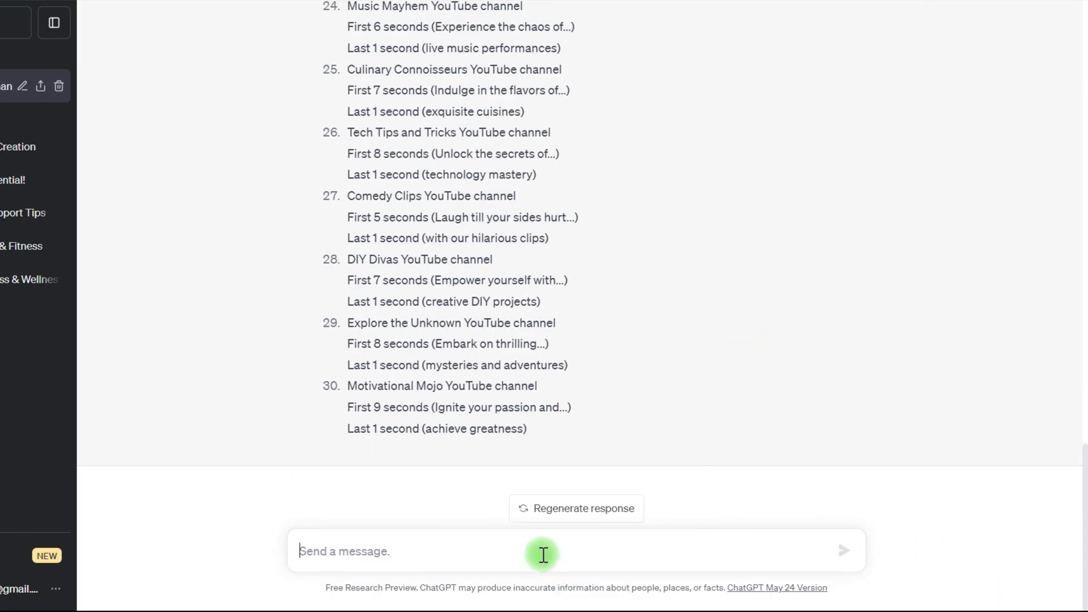
{"action": "type", "text": "create me a list of 50 different ideas for a YouTube channel bases on the TOP 5 Countries. For example Top 50 Largest Countries by population. Put this into a chart format."}
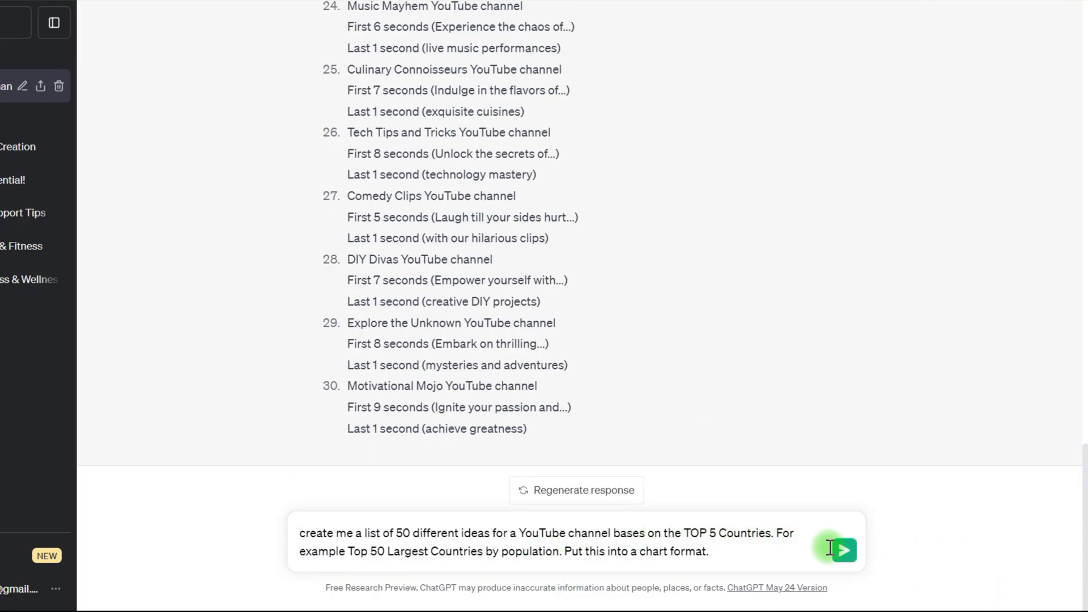
{"action": "left_click", "coordinate": [842, 550]}
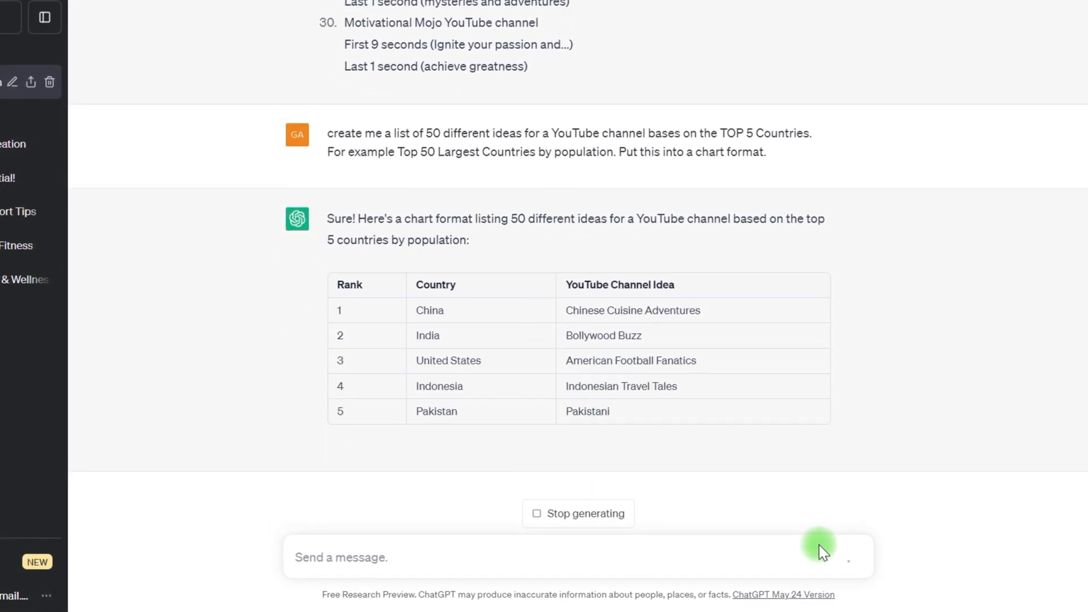
{"action": "scroll", "scroll_direction": "down", "scroll_amount": 3}
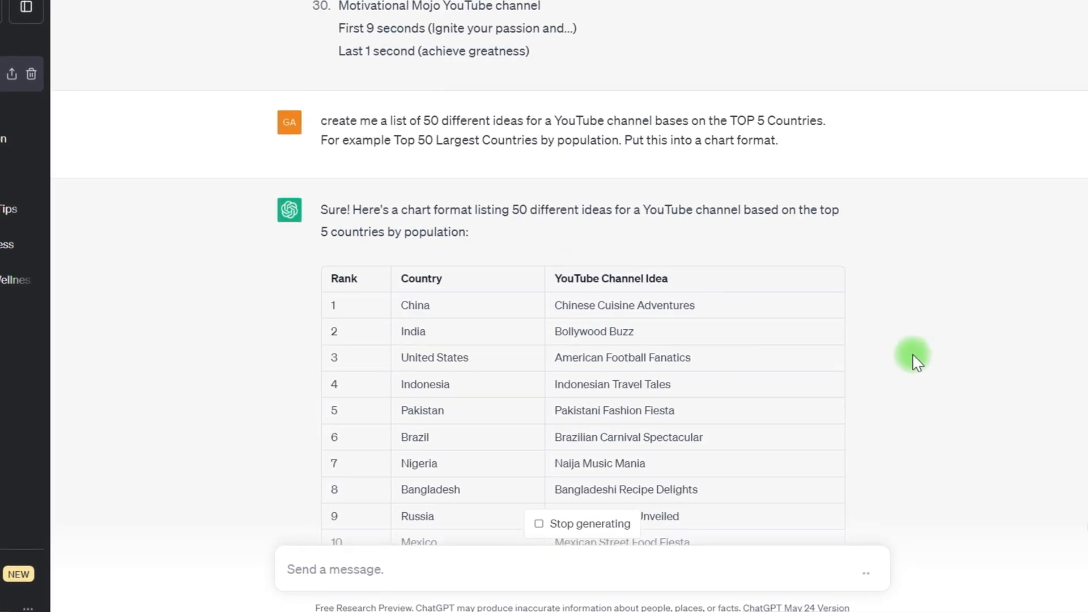
{"action": "scroll", "scroll_direction": "down", "scroll_amount": 3}
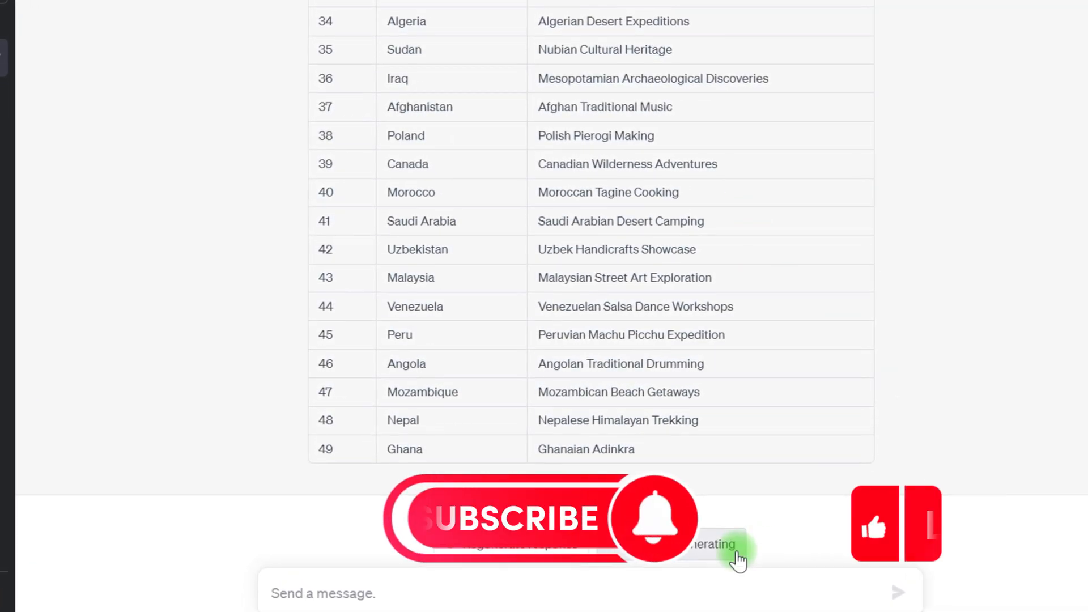
{"action": "scroll", "scroll_direction": "down", "scroll_amount": 3}
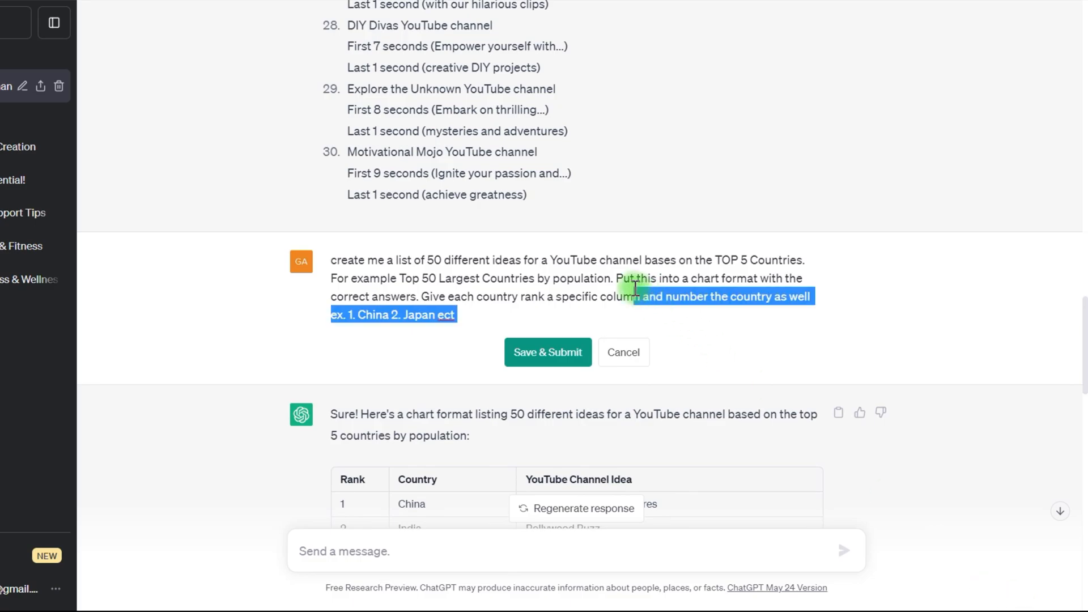
Edit the prompt to request six columns and resubmit it.
{"action": "left_click", "coordinate": [547, 352]}
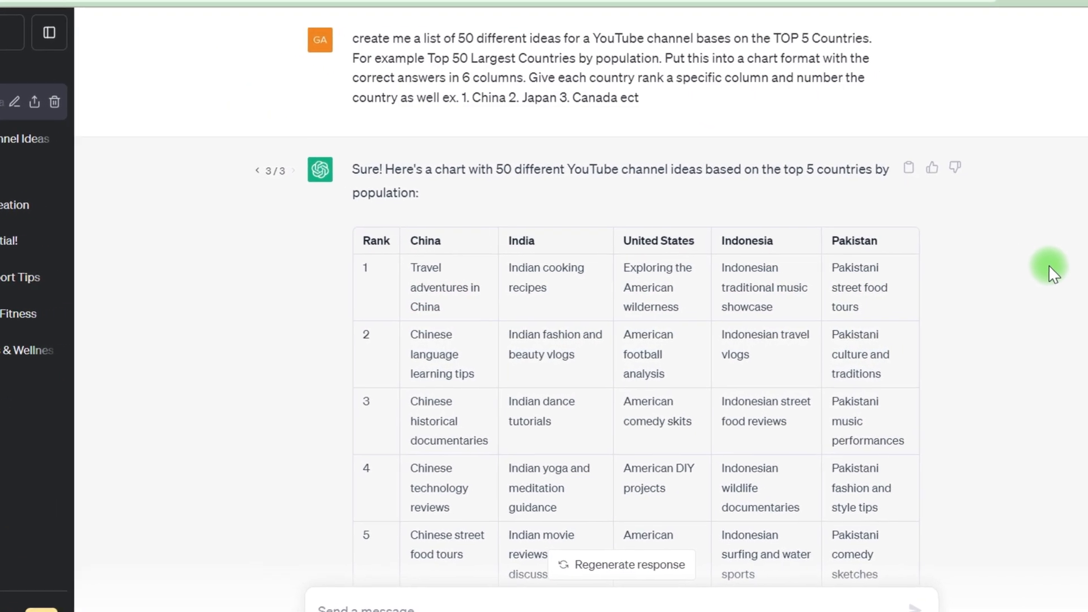
{"action": "scroll", "scroll_direction": "down", "scroll_amount": 3}
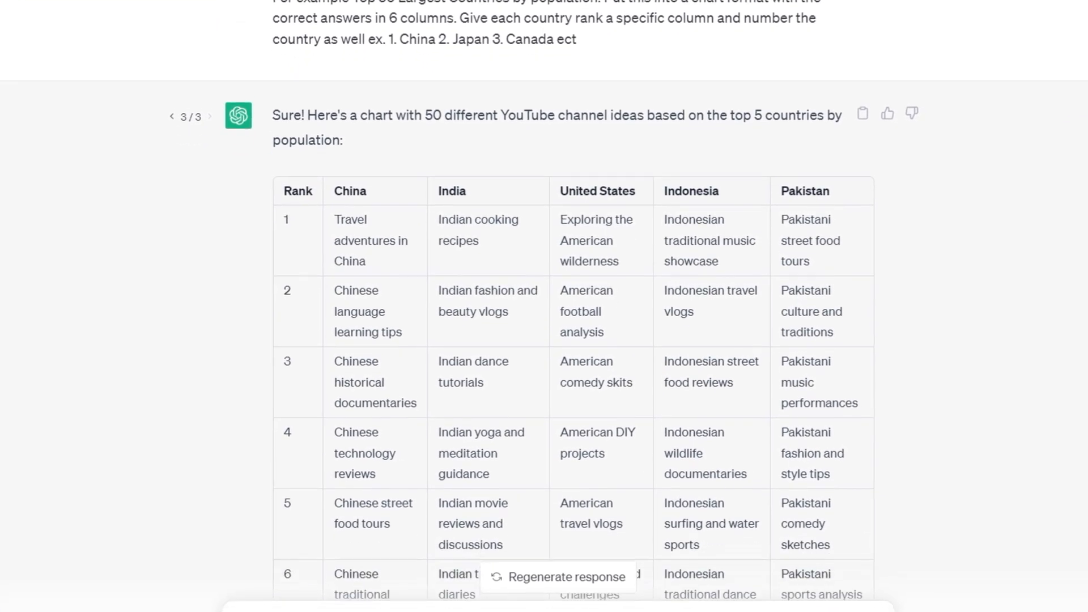
{"action": "scroll", "scroll_direction": "down", "scroll_amount": 3}
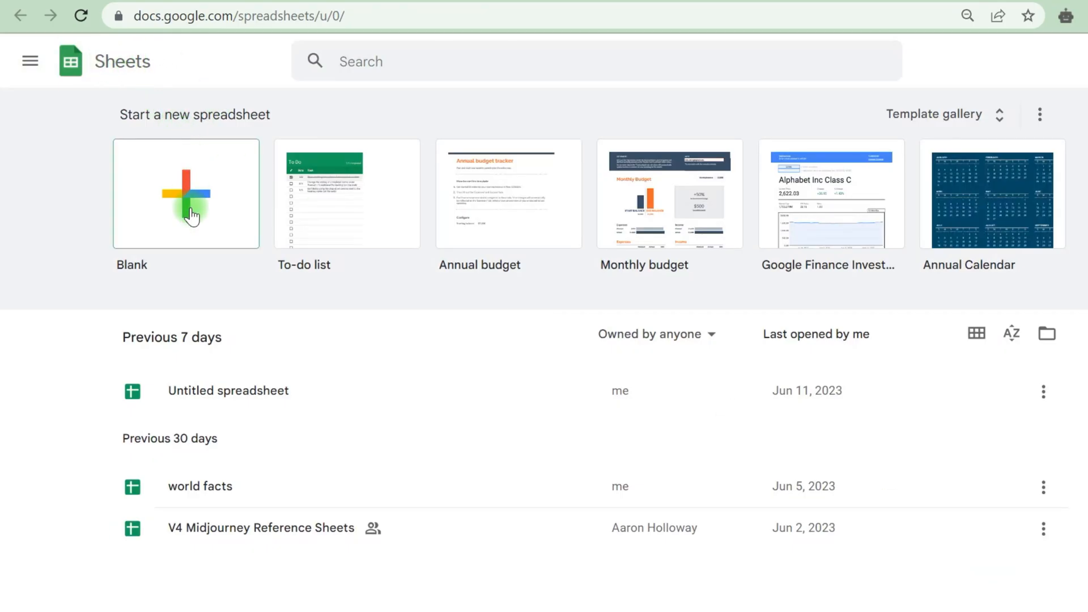
Paste the ChatGPT country ideas table into A1 of a blank spreadsheet and rename it.
{"action": "left_click", "coordinate": [185, 194]}
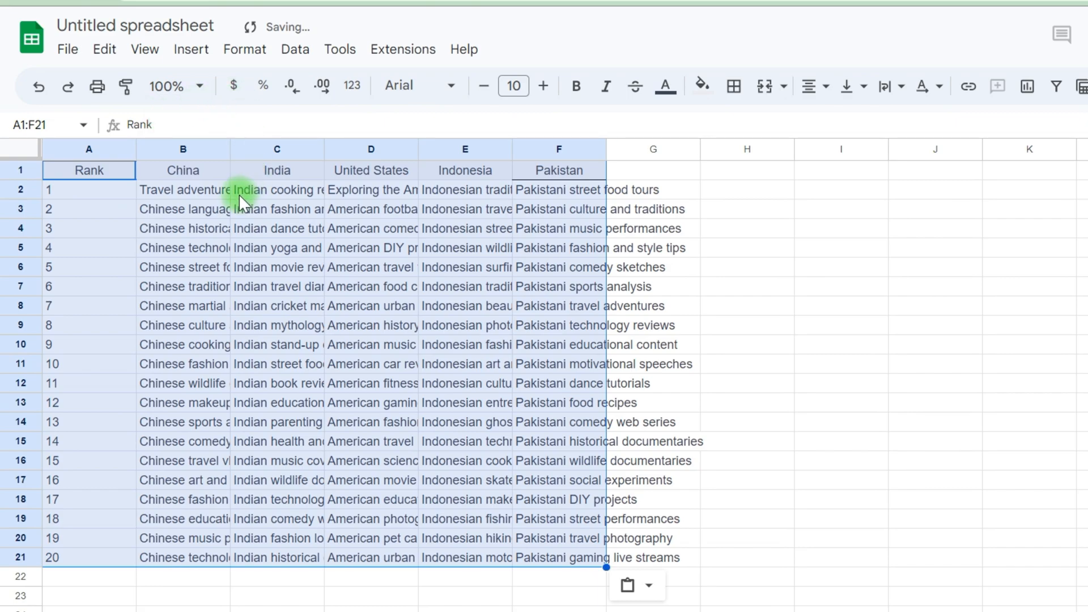
{"action": "left_click", "coordinate": [276, 189]}
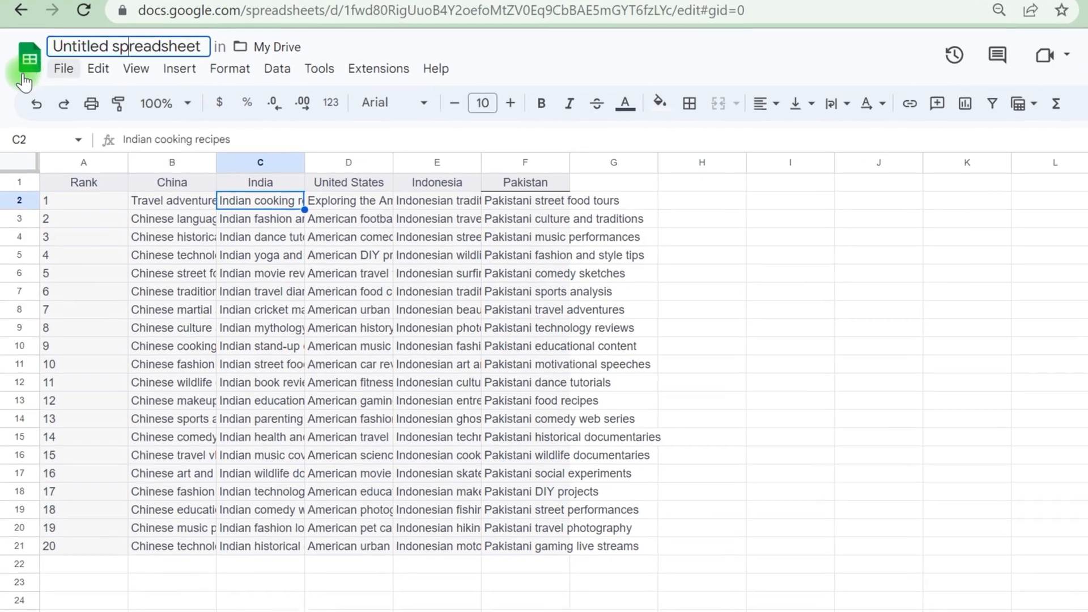
{"action": "left_click", "coordinate": [63, 68]}
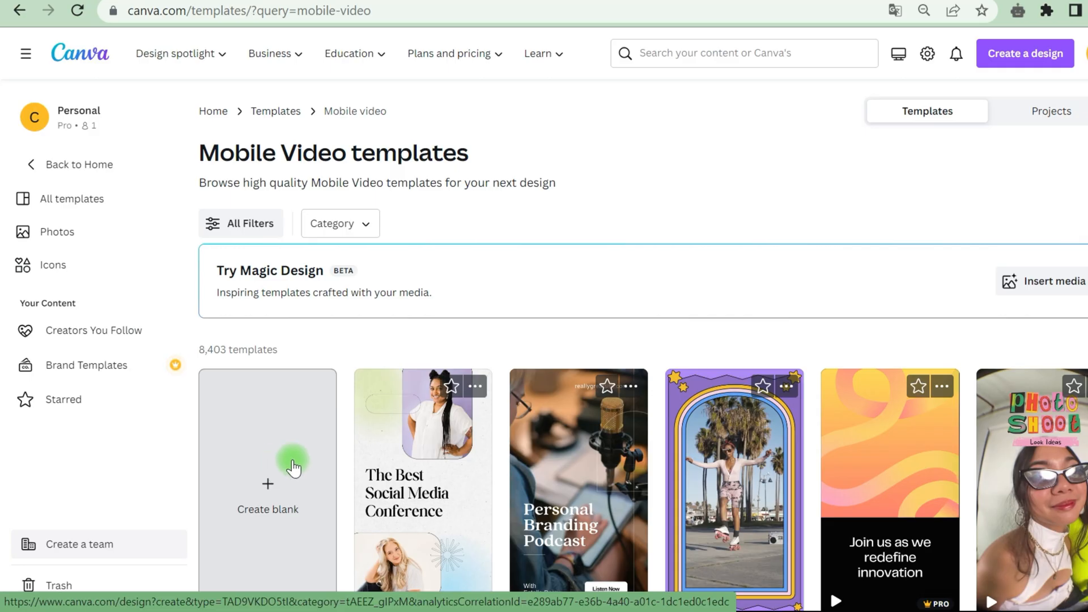
Create a blank Mobile Video, add a spinning-Earth stock clip, and trim it to 10 seconds.
{"action": "left_click", "coordinate": [266, 479]}
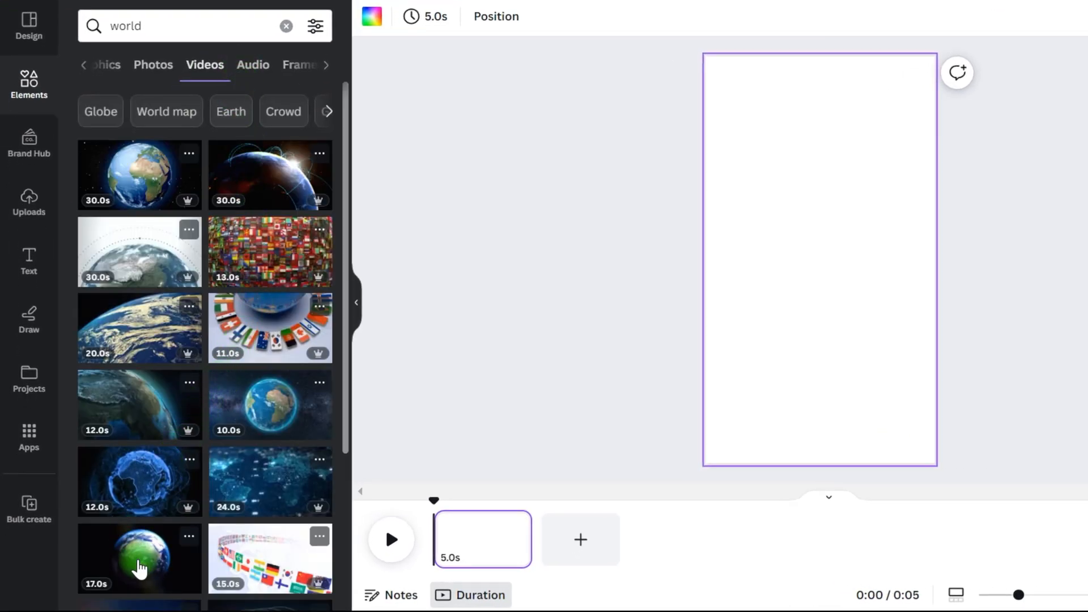
{"action": "mouse_move", "coordinate": [138, 239]}
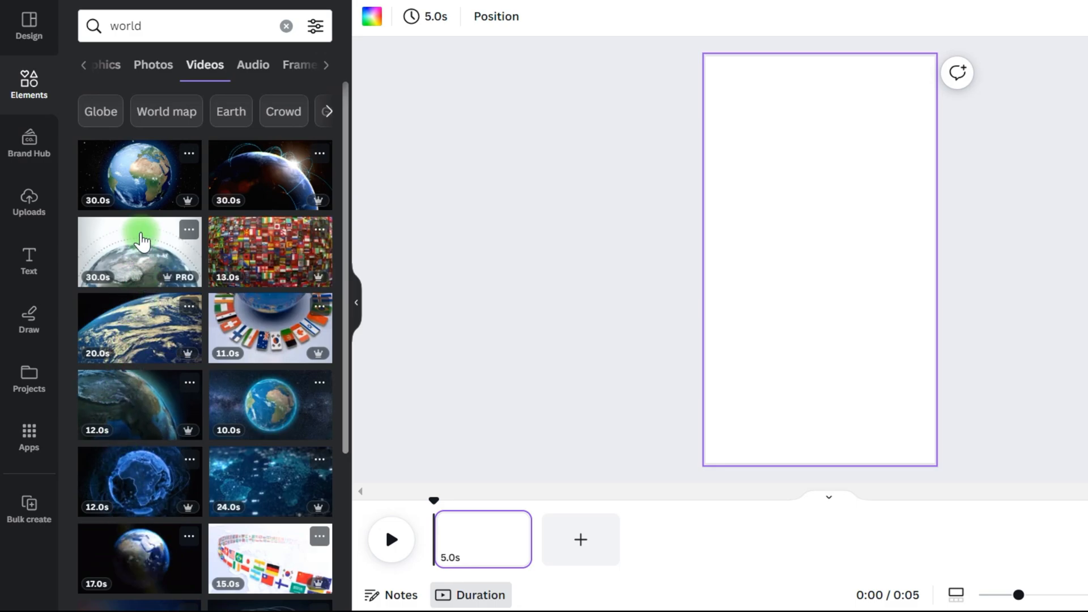
{"action": "left_click", "coordinate": [138, 252]}
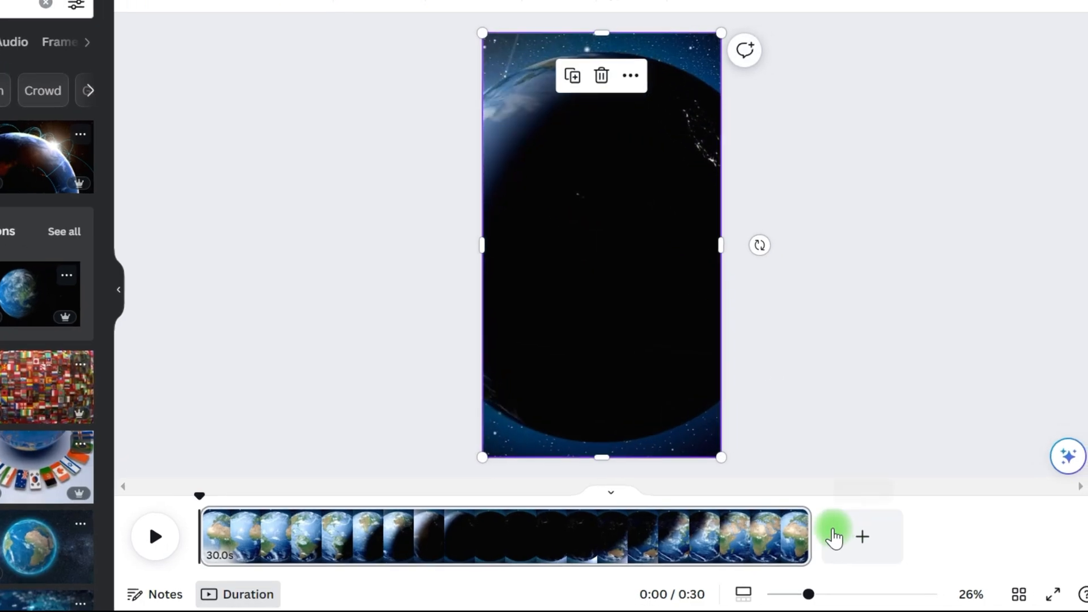
{"action": "left_click_drag", "start_coordinate": [805, 537], "coordinate": [507, 537]}
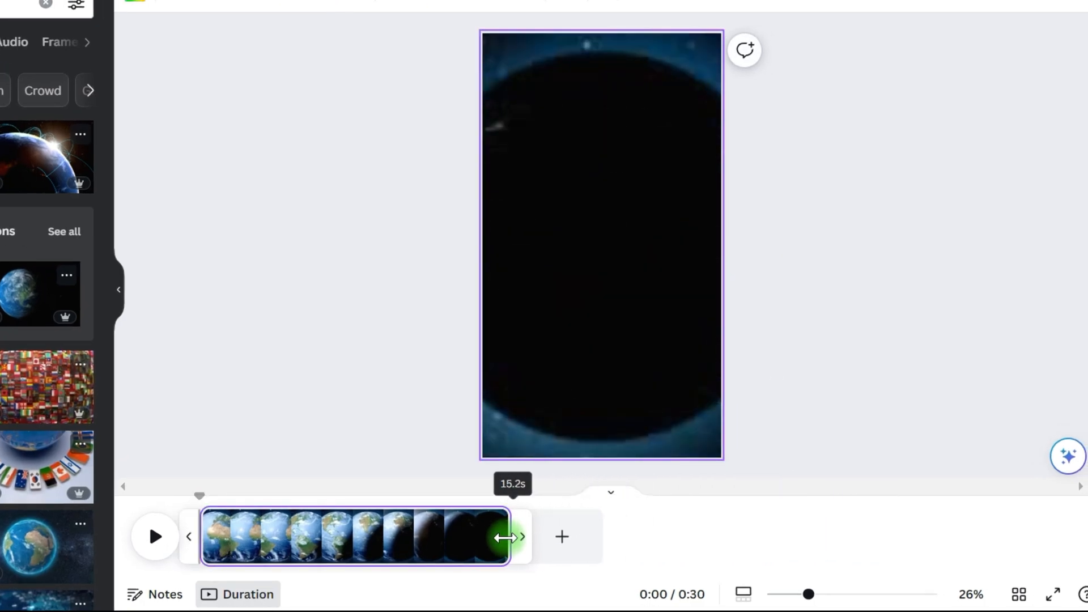
{"action": "left_click_drag", "start_coordinate": [512, 537], "coordinate": [413, 537]}
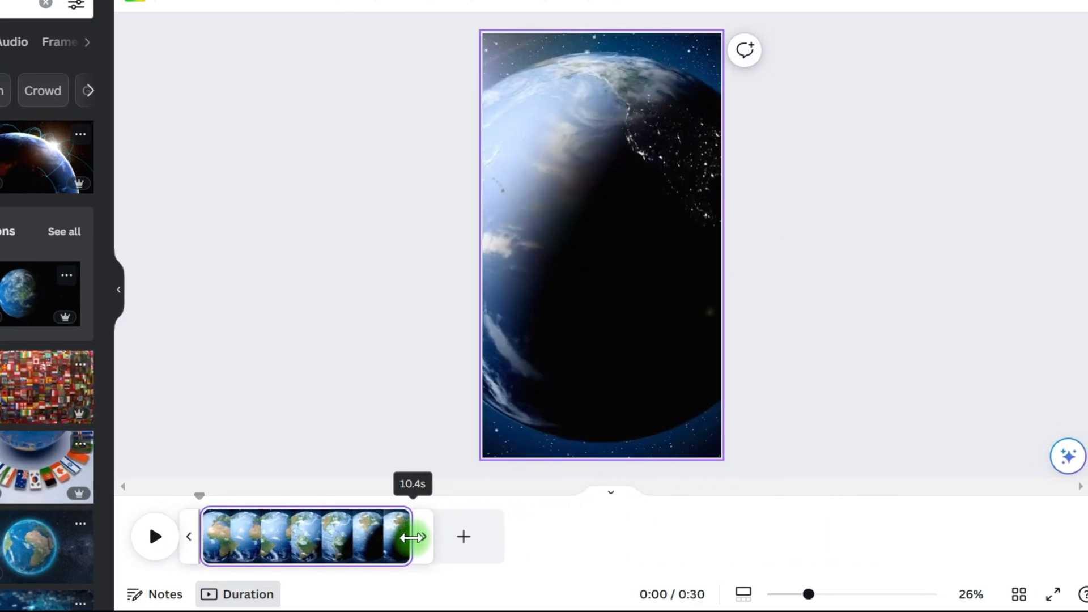
{"action": "left_click_drag", "start_coordinate": [413, 537], "coordinate": [401, 537]}
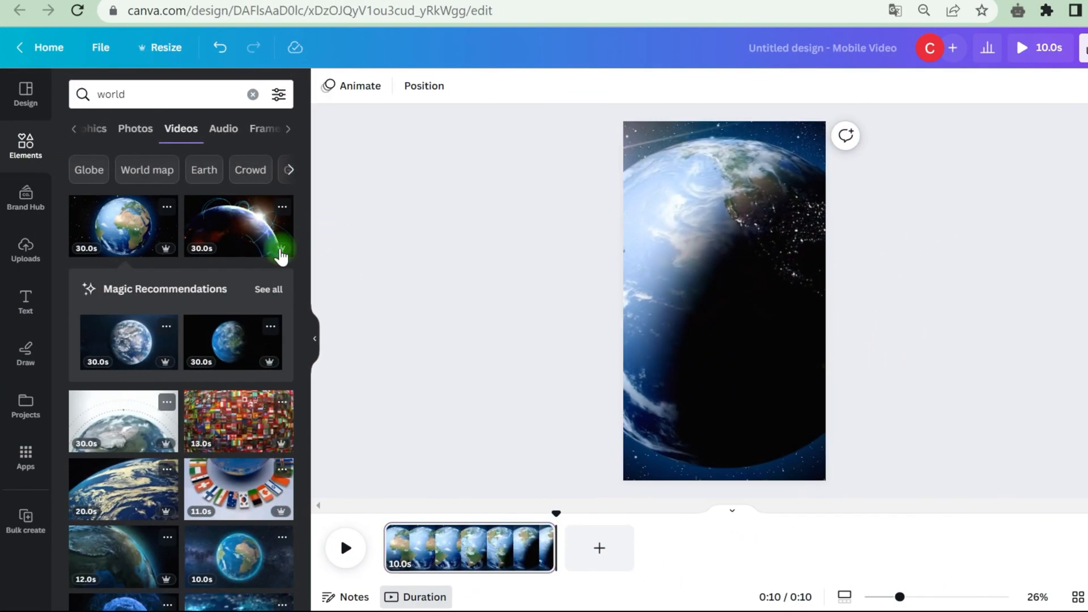
Add a heading and subheadings over the globe, style them with effects, and align them vertically.
{"action": "left_click", "coordinate": [25, 302]}
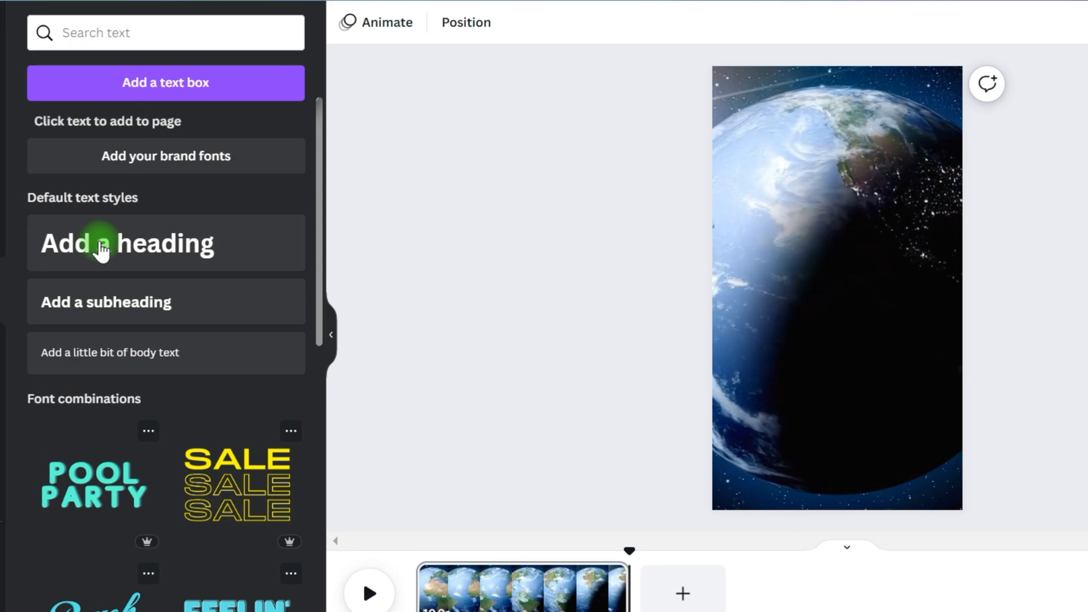
{"action": "left_click", "coordinate": [127, 243]}
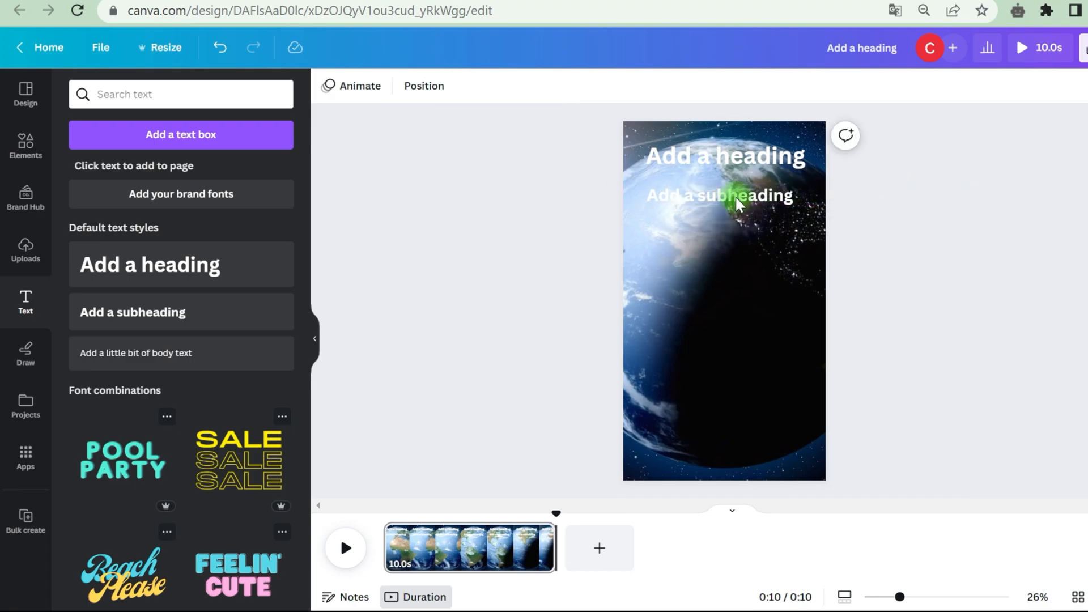
{"action": "left_click", "coordinate": [720, 195]}
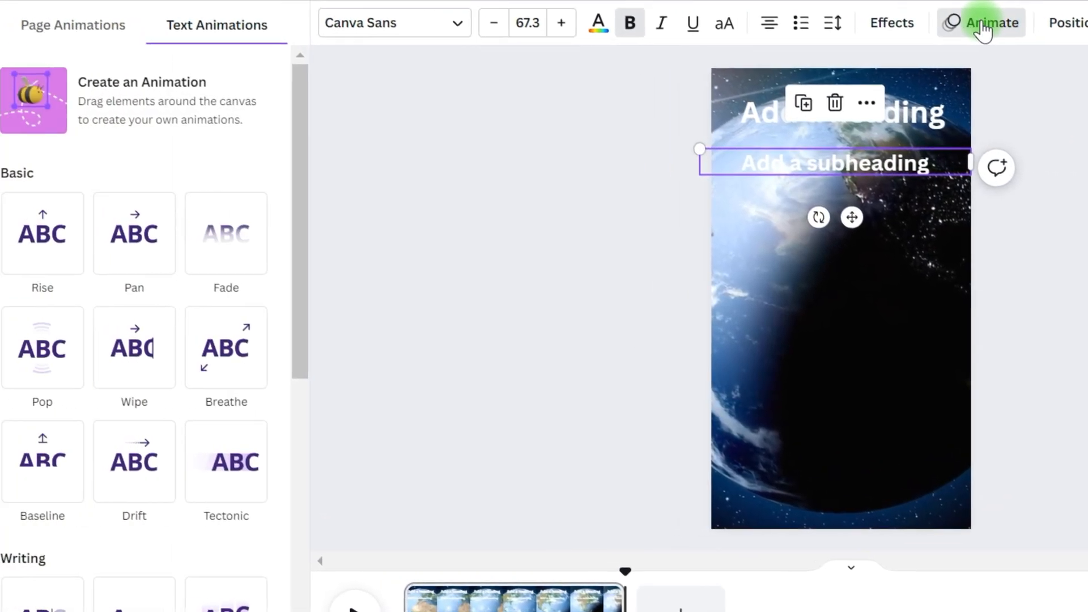
{"action": "left_click", "coordinate": [892, 23]}
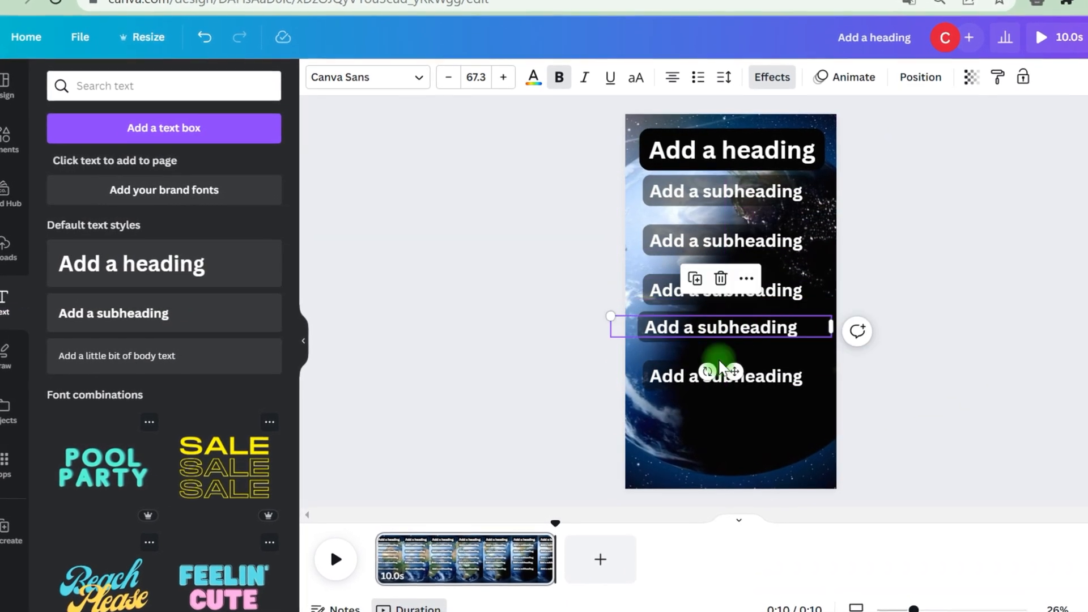
{"action": "left_click_drag", "start_coordinate": [722, 327], "coordinate": [728, 277]}
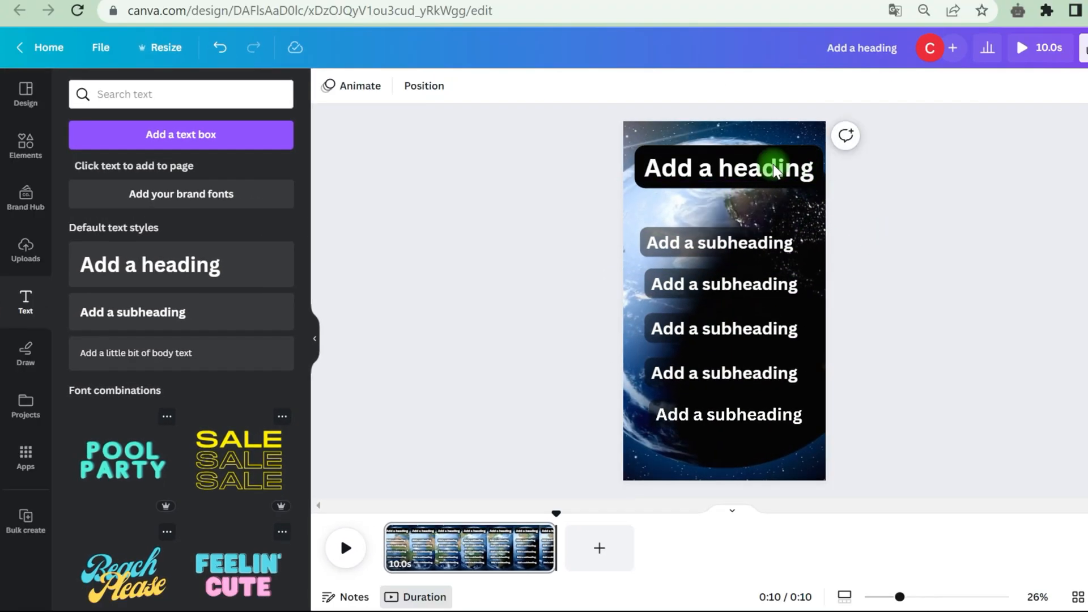
Start Bulk create with manually entered data, linking the heading to Rank and subheadings to country fields.
{"action": "left_click", "coordinate": [25, 520]}
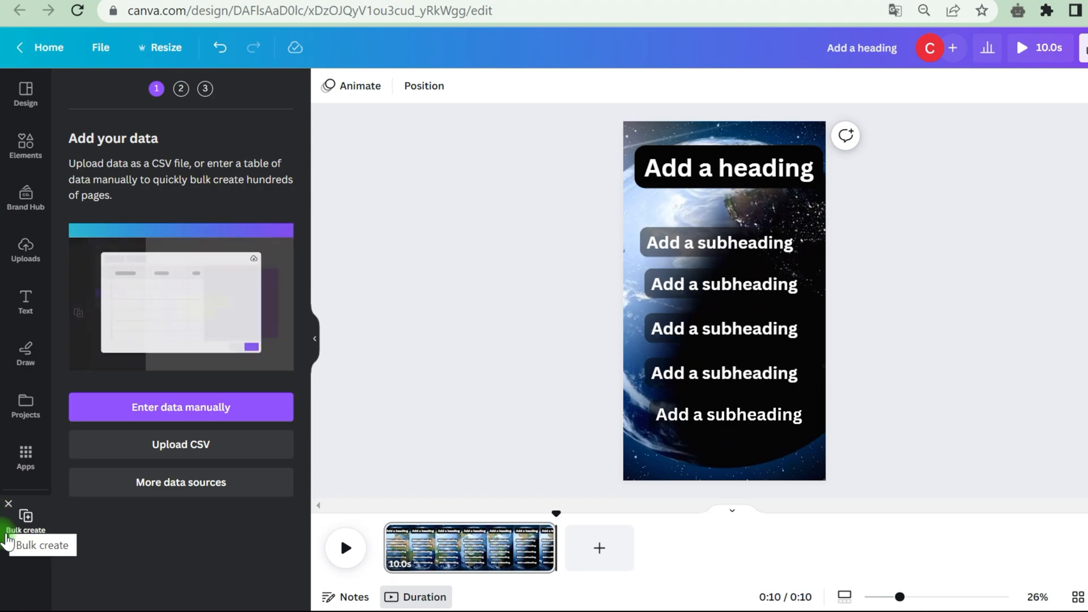
{"action": "left_click", "coordinate": [180, 407]}
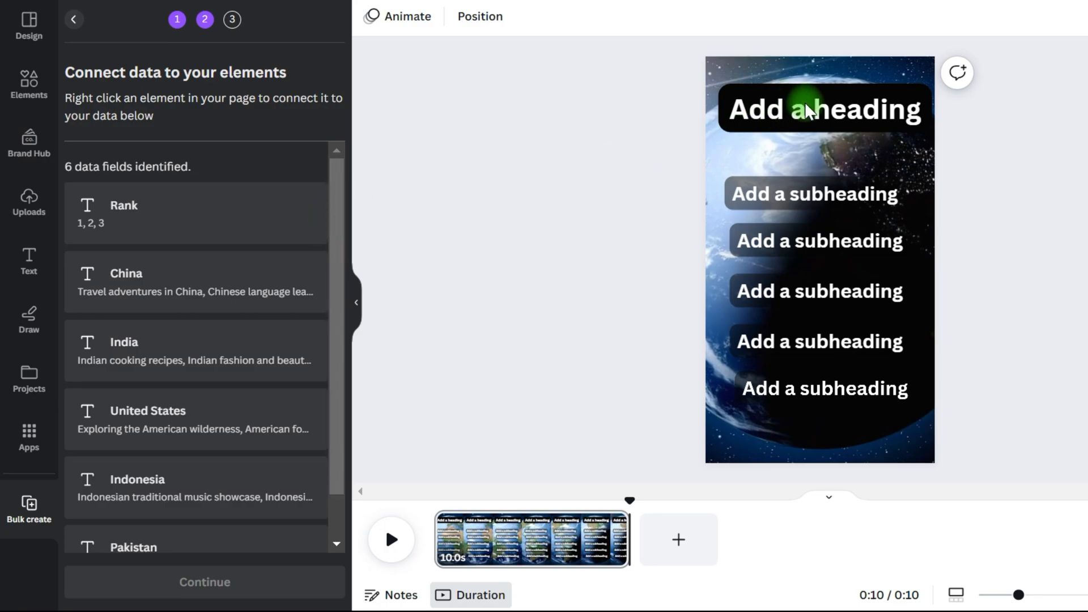
{"action": "right_click", "coordinate": [823, 109]}
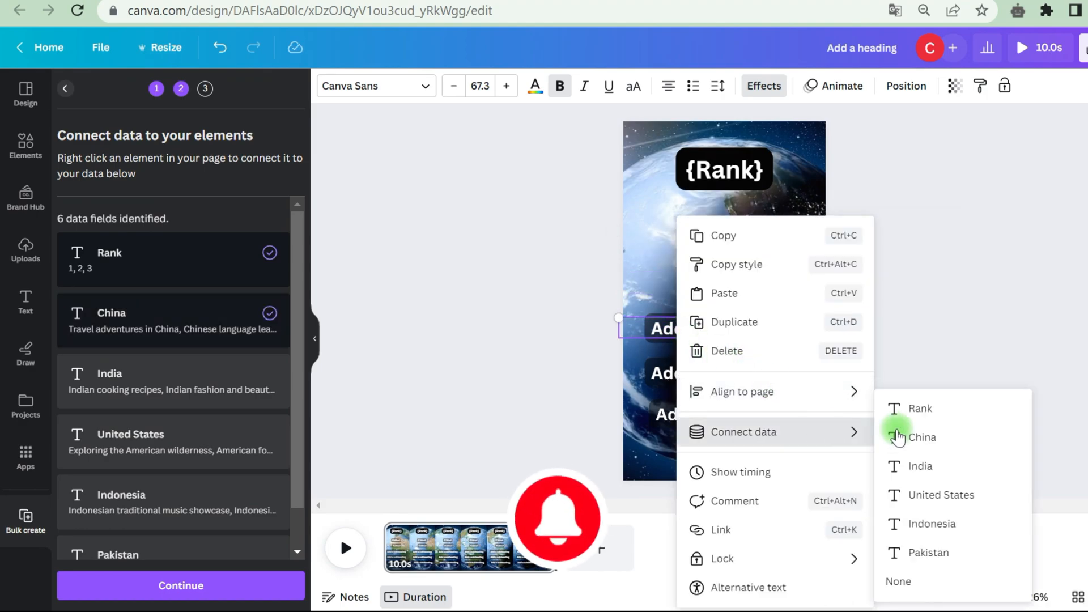
{"action": "left_click", "coordinate": [920, 436]}
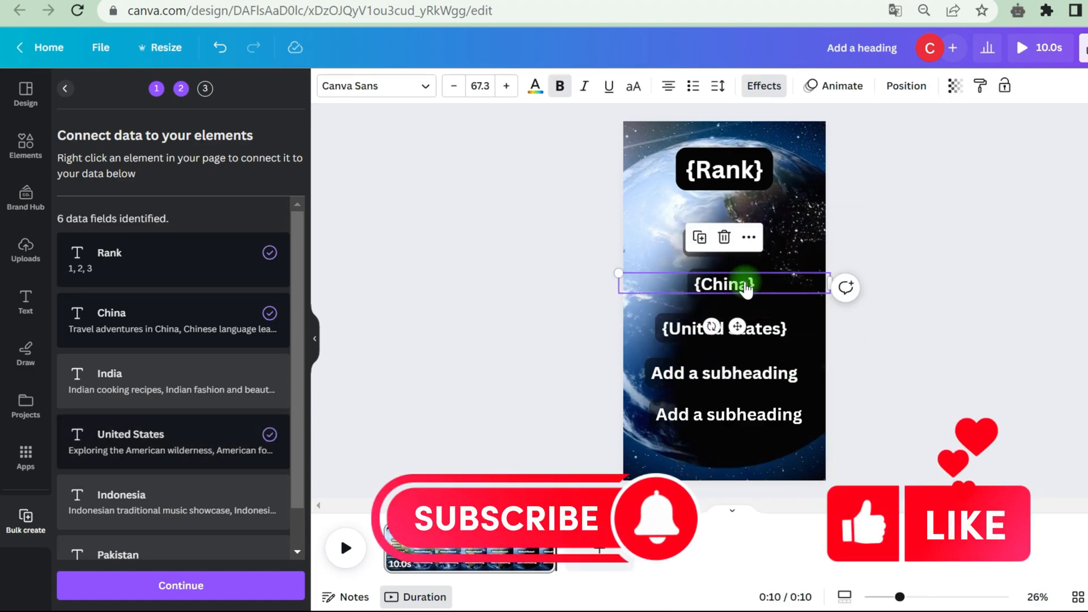
{"action": "right_click", "coordinate": [721, 284]}
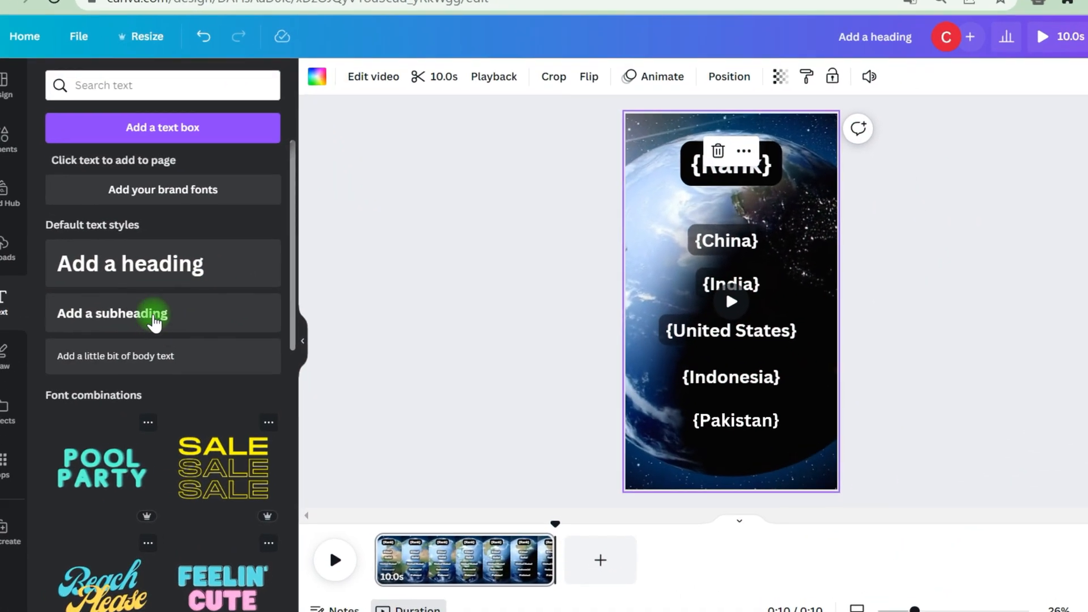
Add a 'Top 5 country' subheading at size 52, about 42% transparent.
{"action": "left_click", "coordinate": [123, 313]}
{"action": "type", "text": "Top 5"}
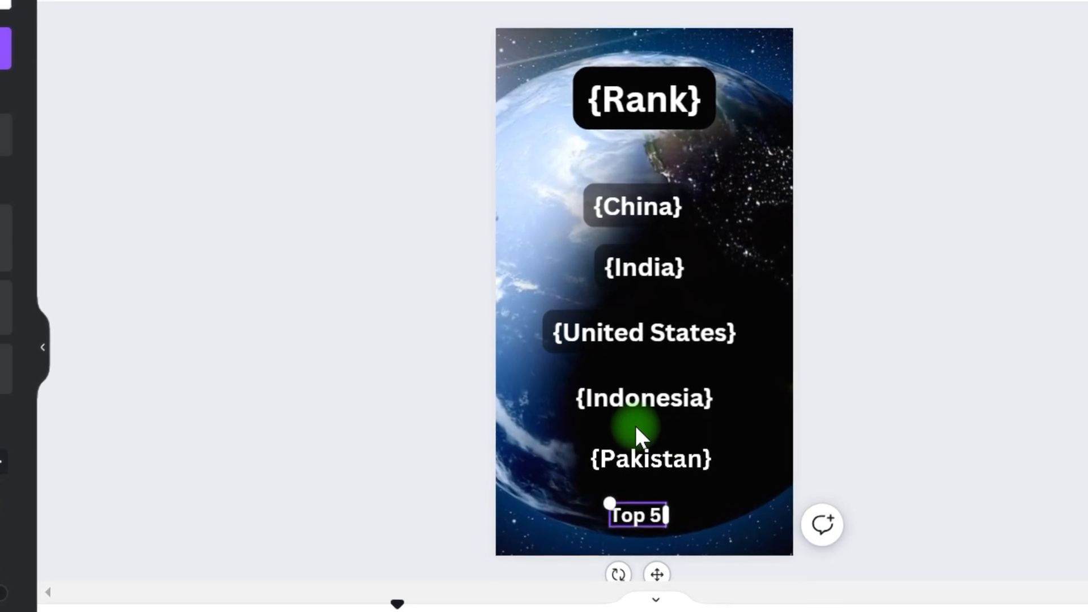
{"action": "type", "text": "country"}
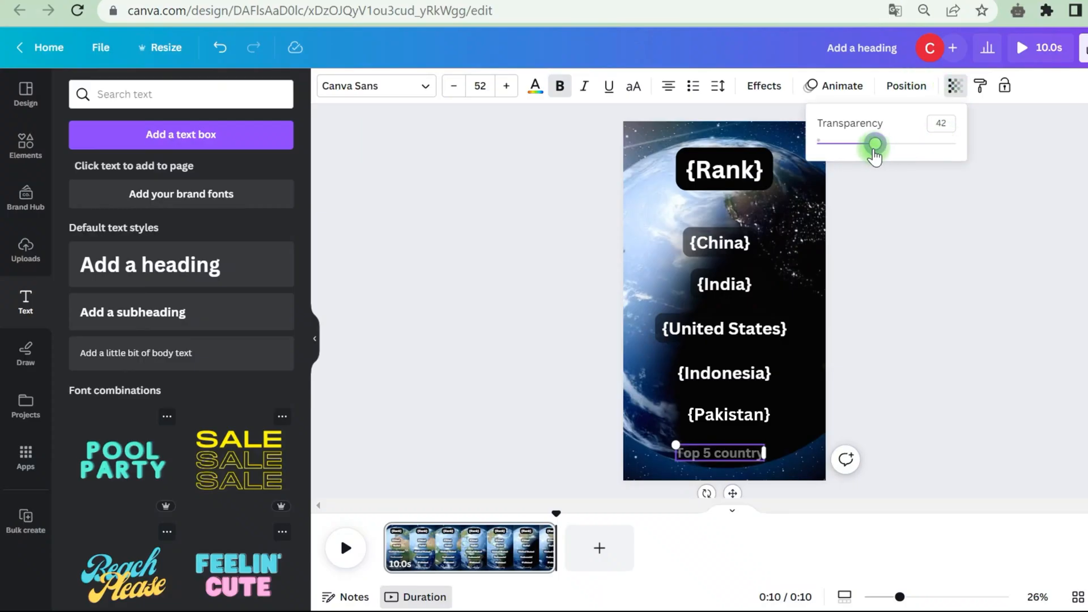
{"action": "left_click_drag", "start_coordinate": [875, 144], "coordinate": [858, 142]}
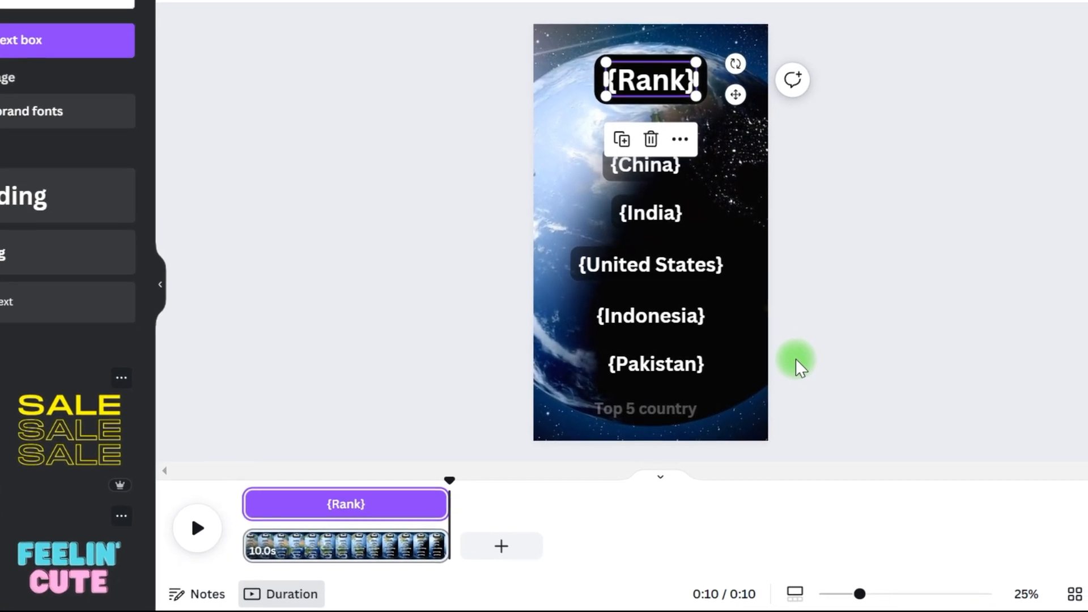
{"action": "mouse_move", "coordinate": [919, 132]}
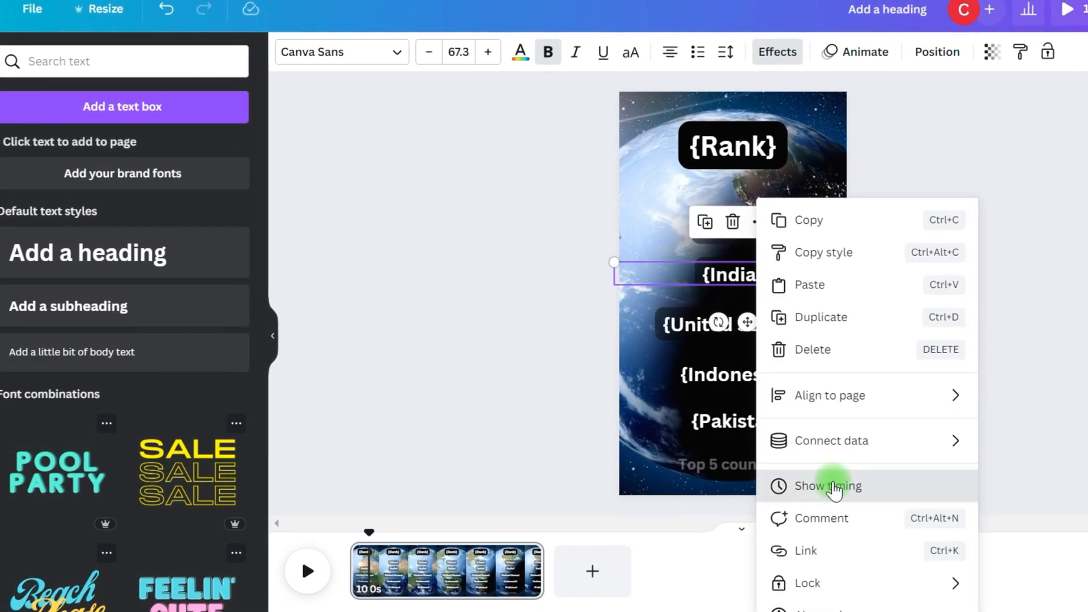
Show the timing track for the India text line.
{"action": "left_click", "coordinate": [827, 485]}
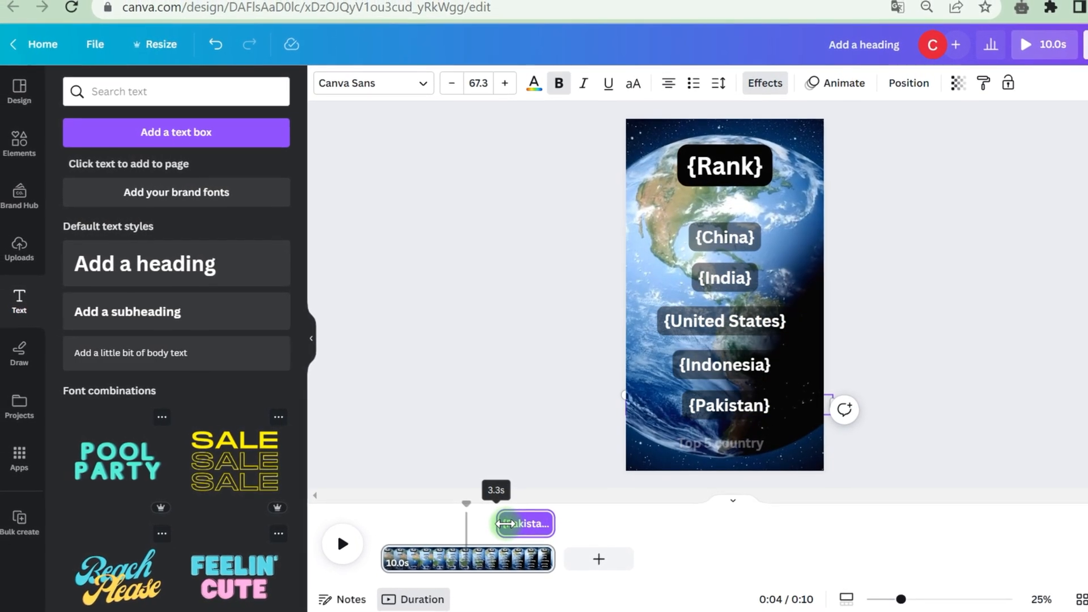
Generate the country-filled pages and give page 2 a nature video trimmed to 10 seconds.
{"action": "left_click", "coordinate": [20, 516]}
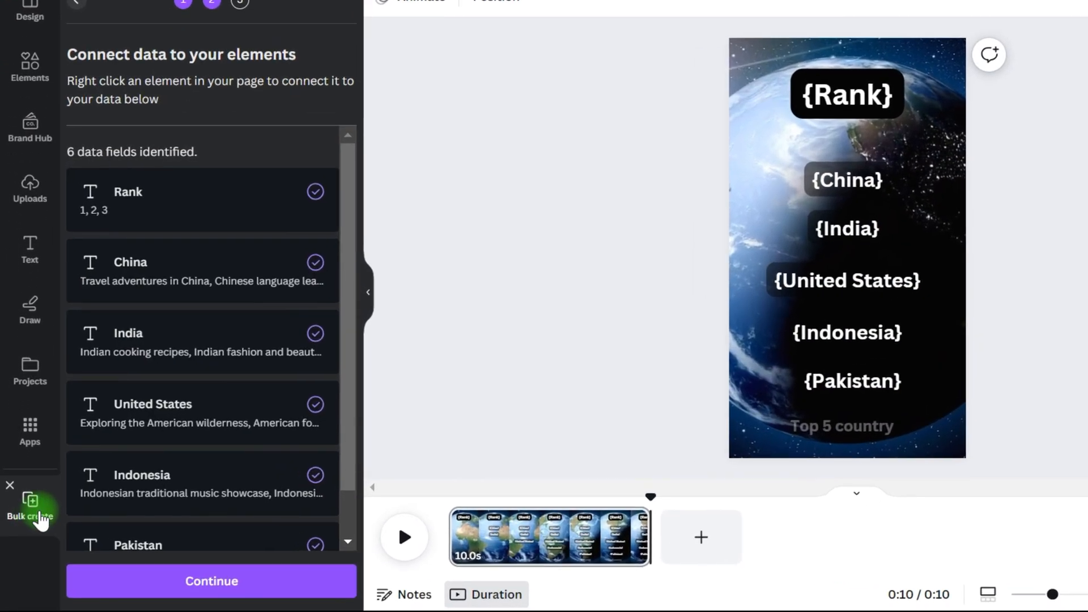
{"action": "left_click", "coordinate": [211, 581]}
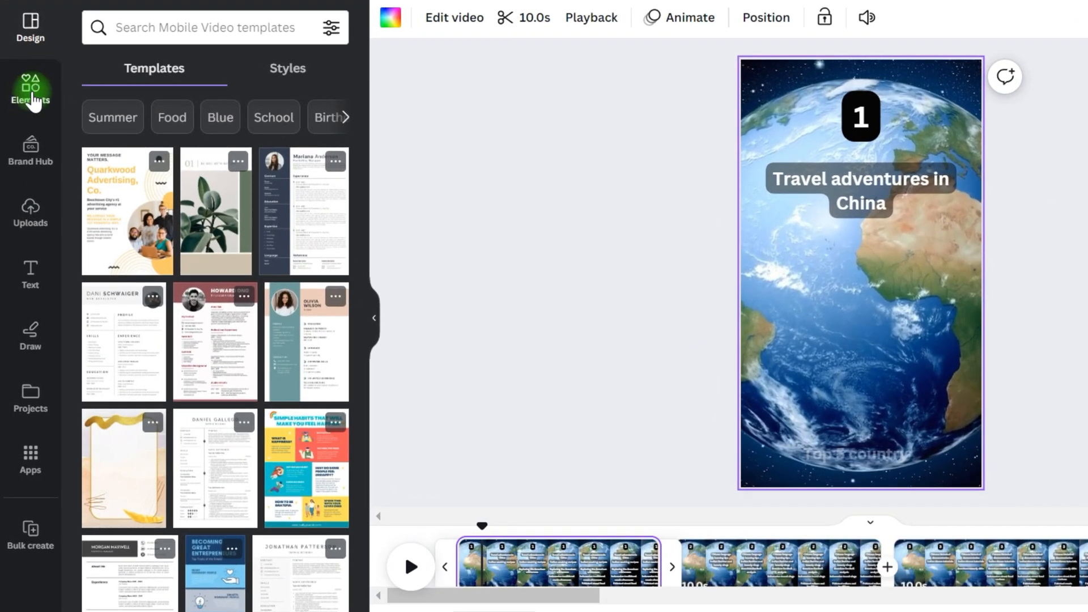
{"action": "left_click", "coordinate": [30, 89]}
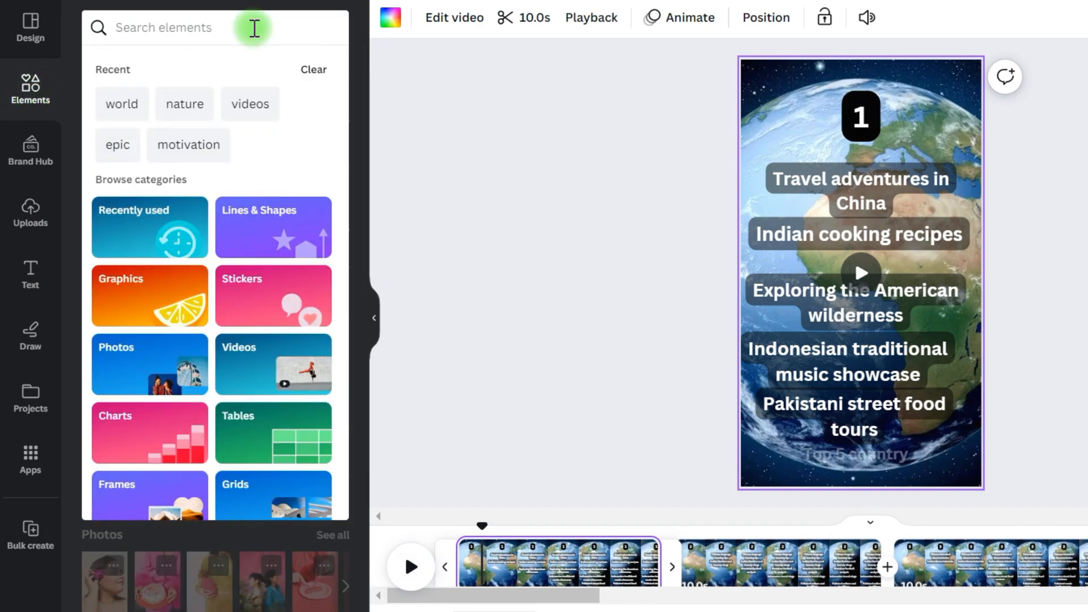
{"action": "type", "text": "nature"}
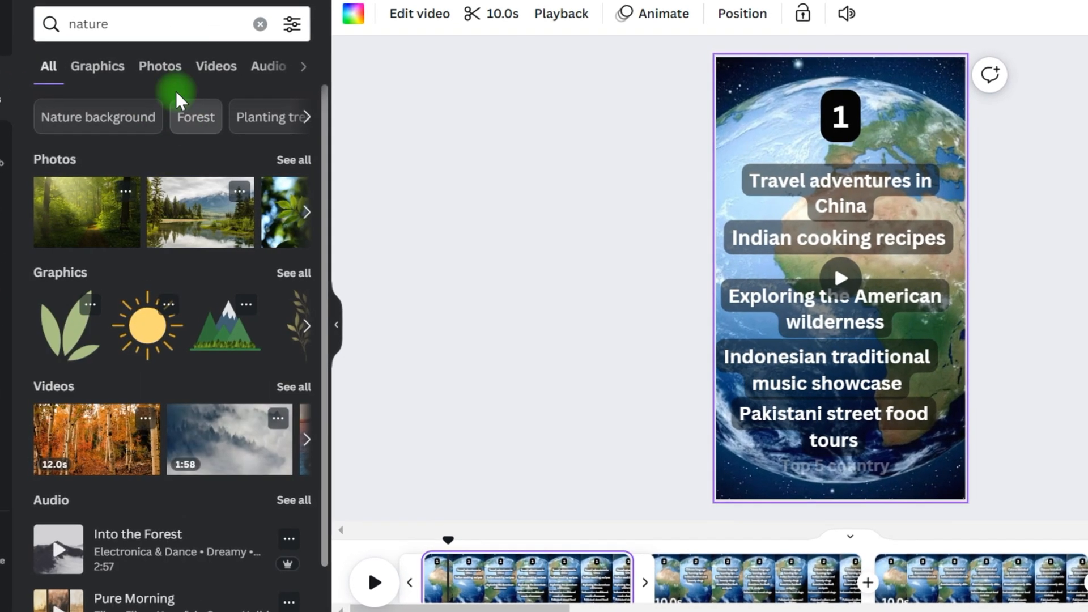
{"action": "left_click", "coordinate": [215, 65]}
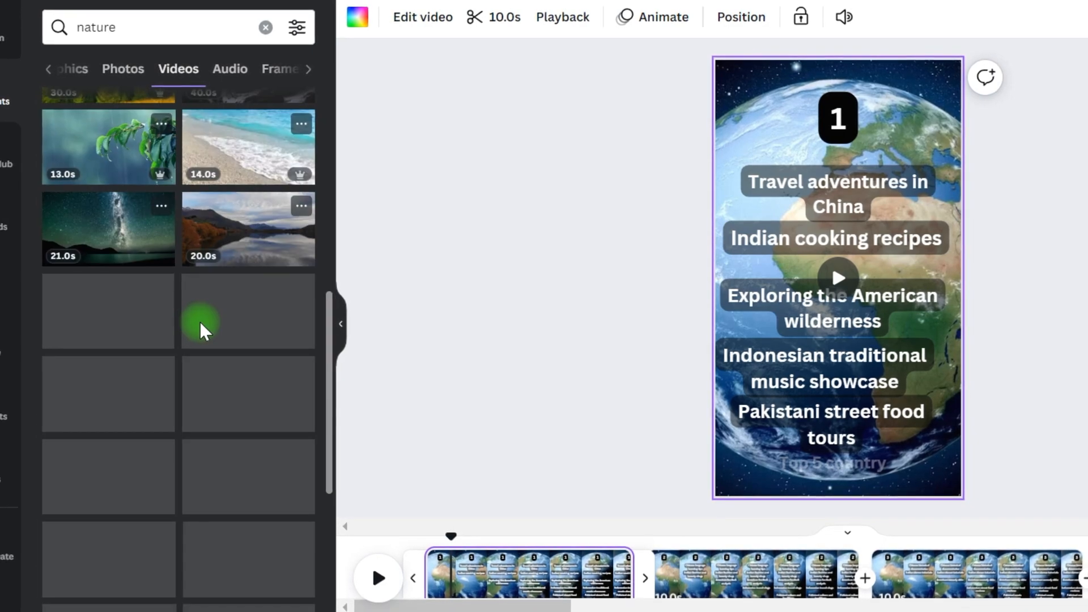
{"action": "scroll", "scroll_direction": "down", "scroll_amount": 3}
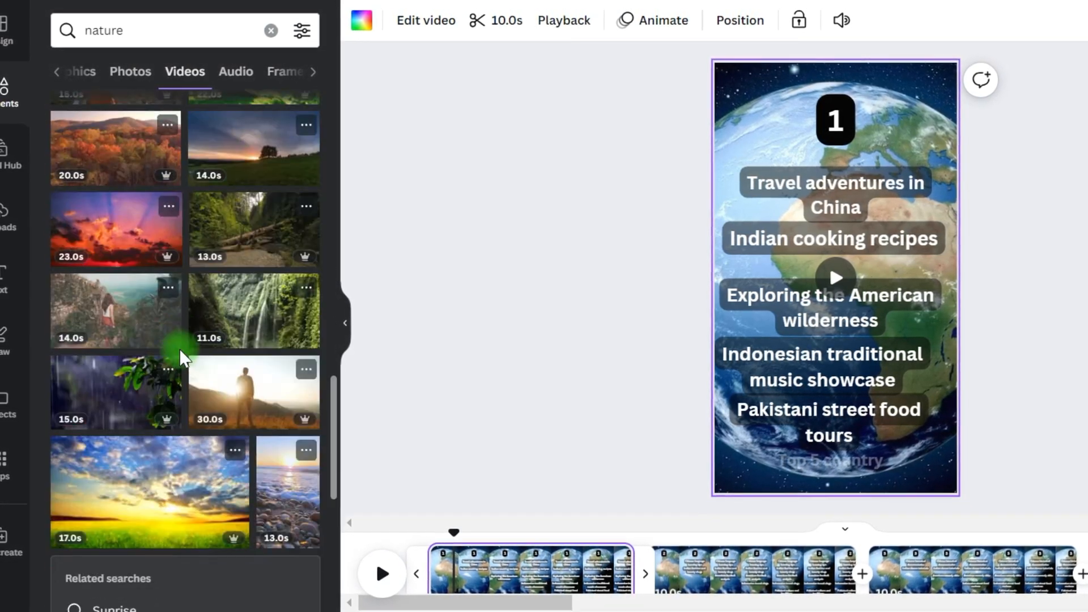
{"action": "scroll", "scroll_direction": "down", "scroll_amount": 3}
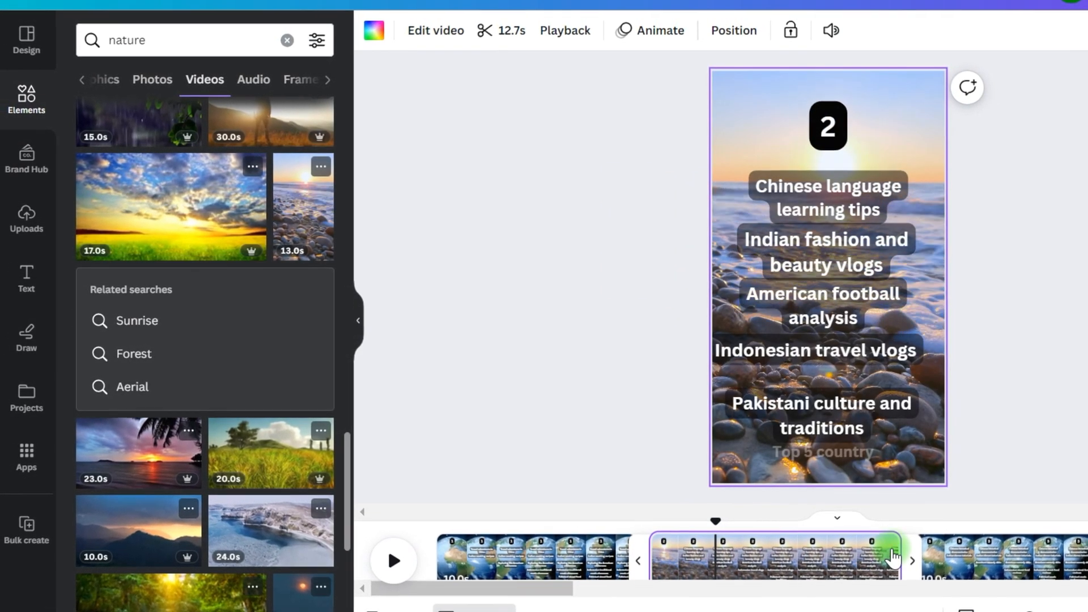
{"action": "left_click_drag", "start_coordinate": [895, 556], "coordinate": [854, 545]}
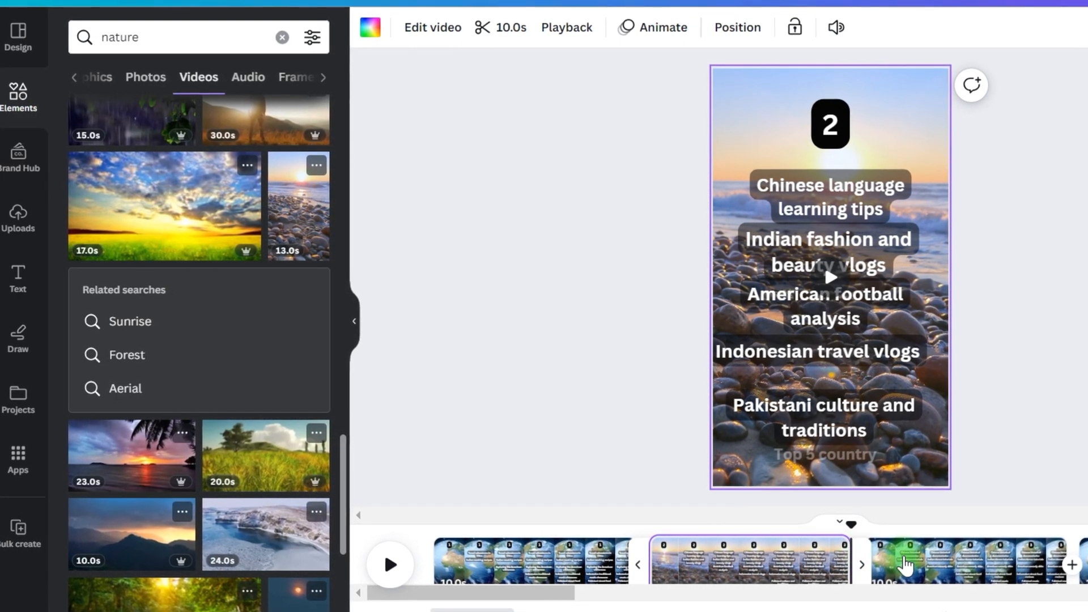
{"action": "scroll", "scroll_direction": "down", "scroll_amount": 3}
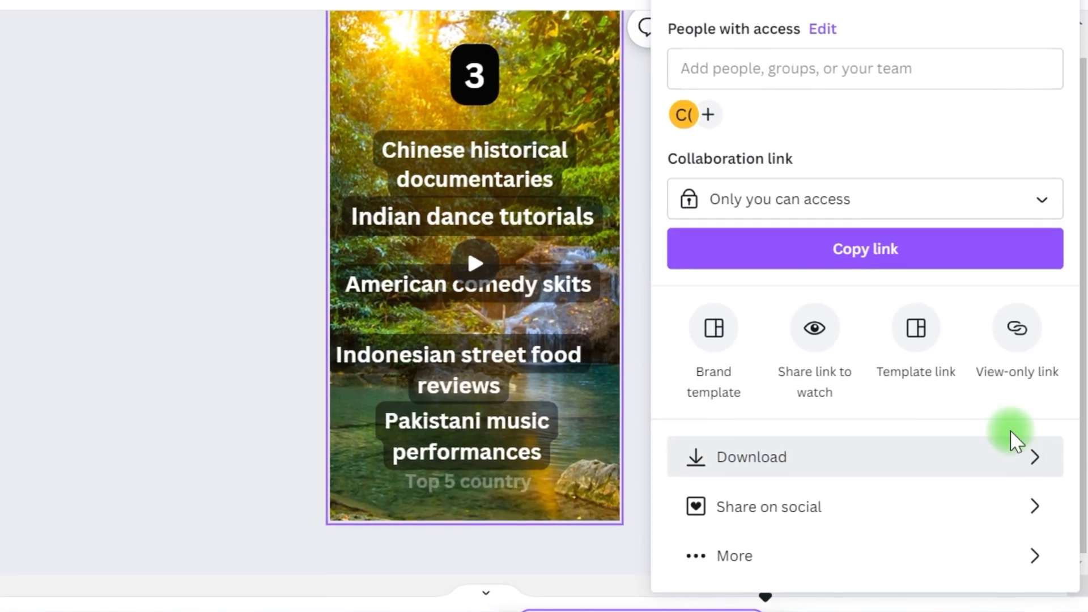
Download all 20 pages as a single 1080p MP4 video.
{"action": "left_click", "coordinate": [750, 457]}
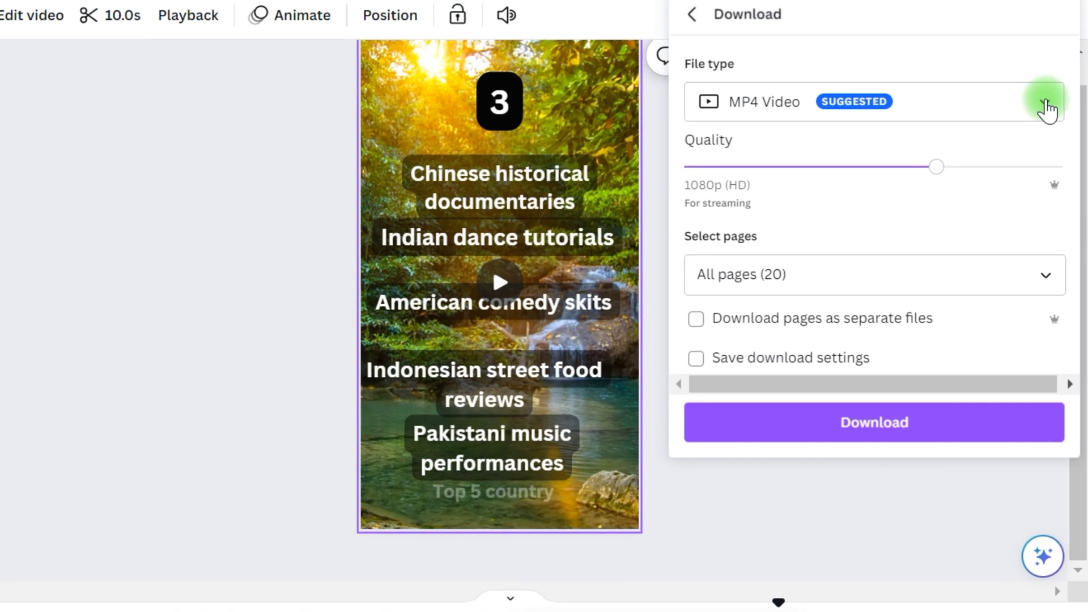
{"action": "left_click", "coordinate": [1047, 102]}
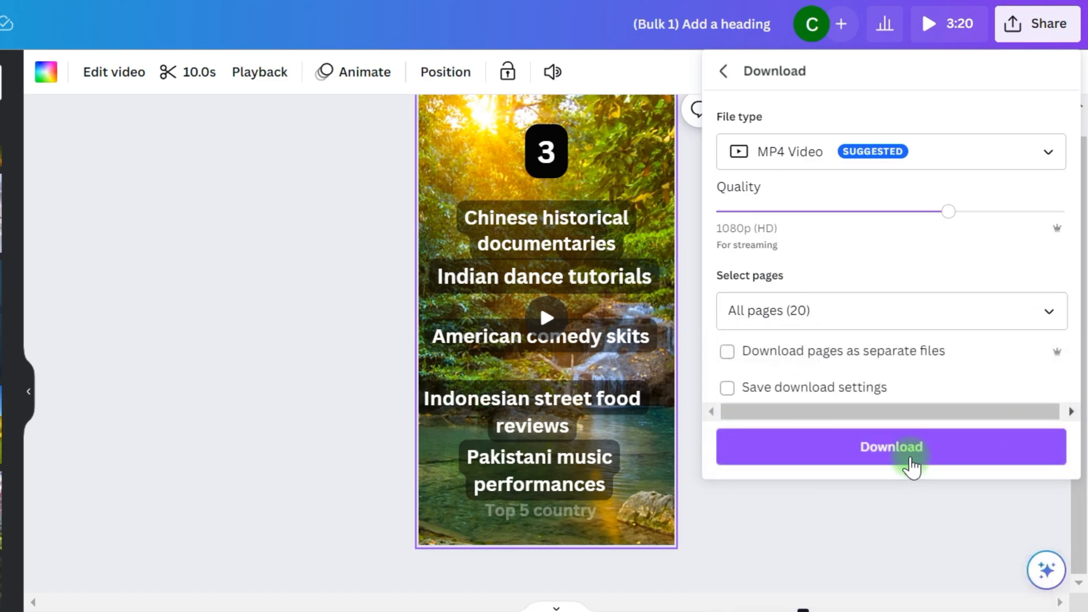
{"action": "left_click", "coordinate": [890, 446]}
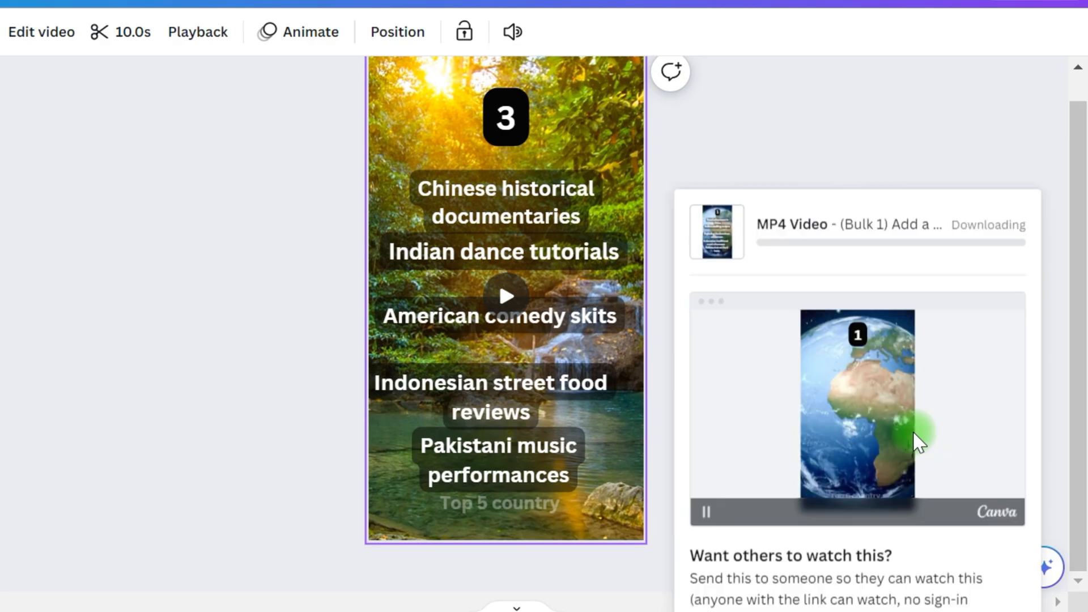